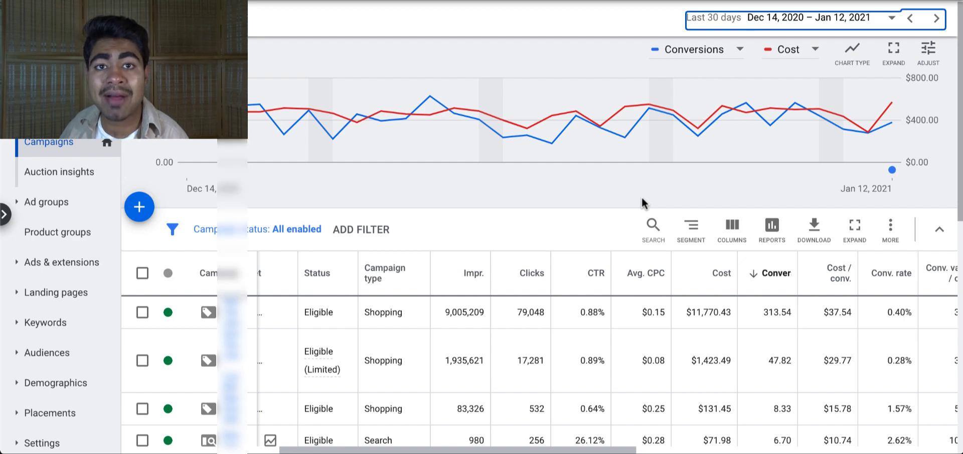
# - Scroll the campaign table to its totals and across to the 4.54% invalid click rate
pyautogui.scroll(-3)
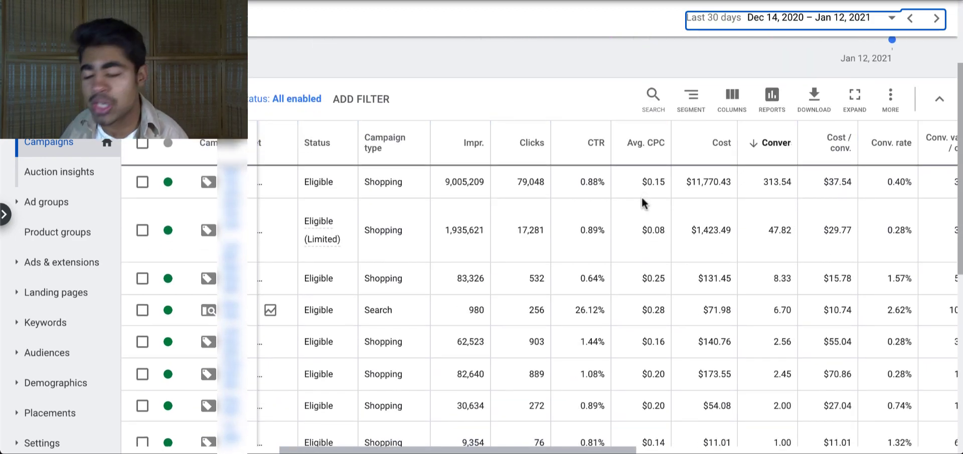
pyautogui.scroll(-3)
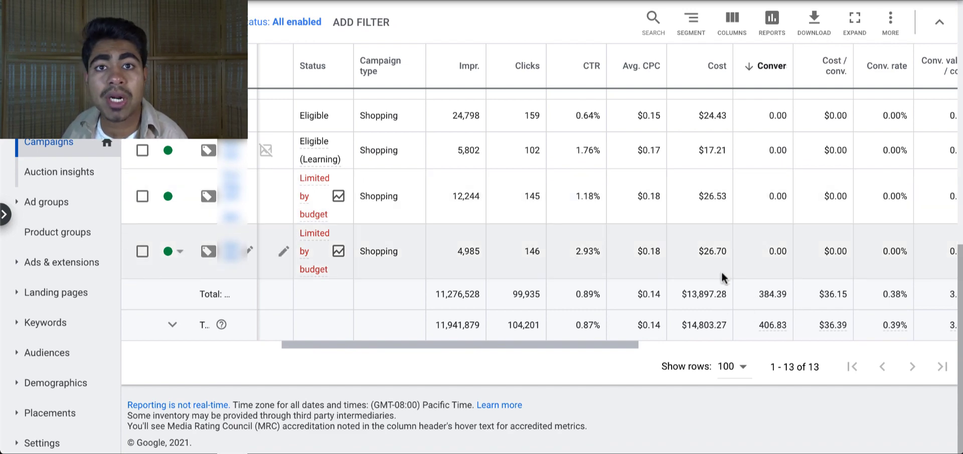
pyautogui.hscroll(3)
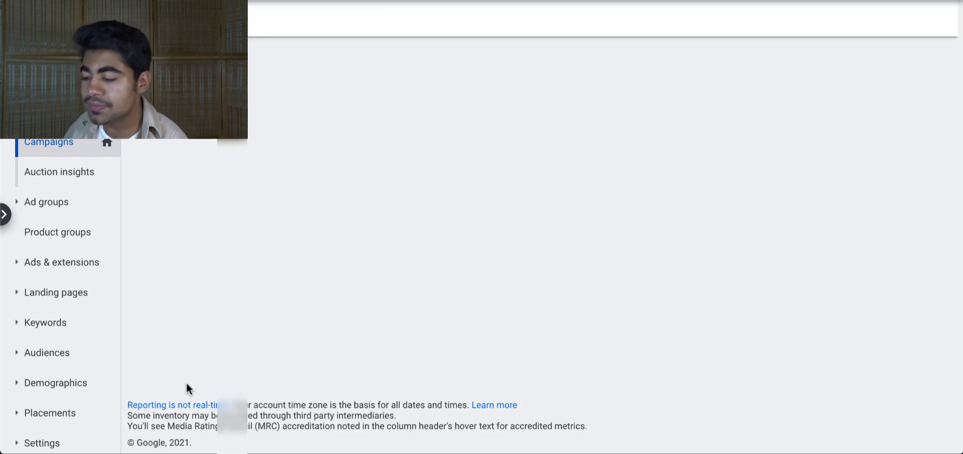
pyautogui.moveTo(267, 320)
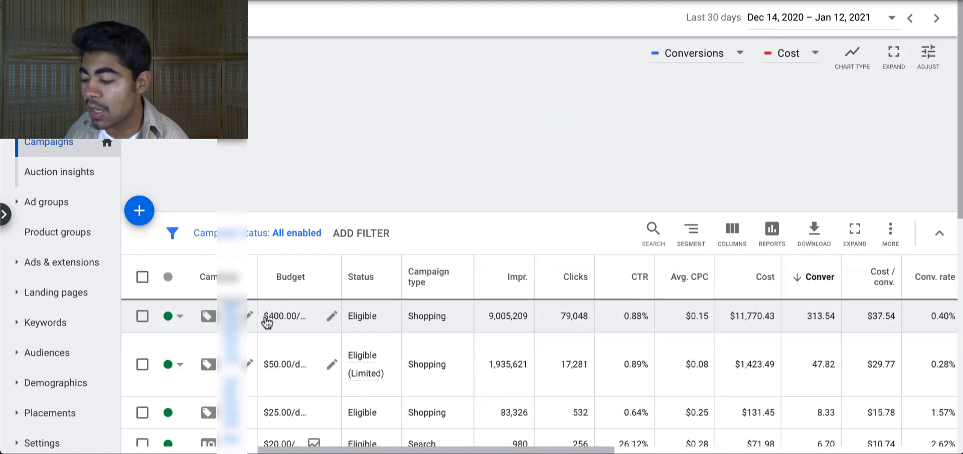
pyautogui.scroll(-3)
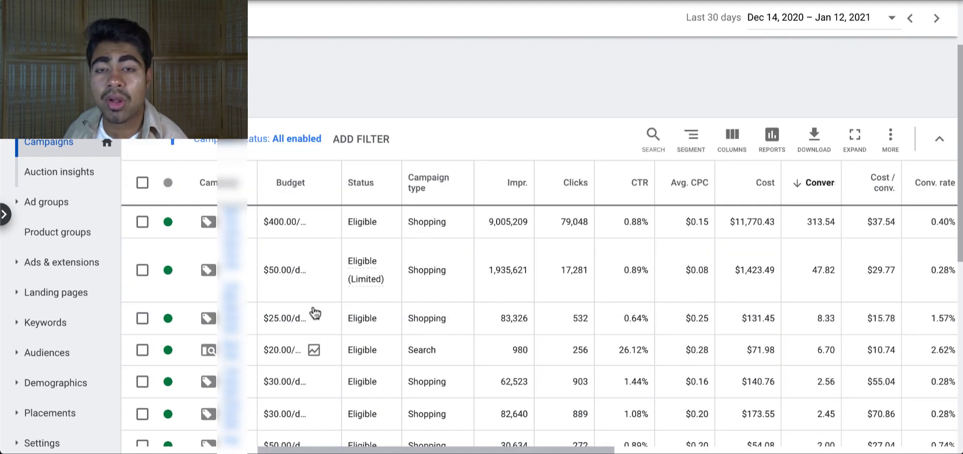
pyautogui.scroll(-3)
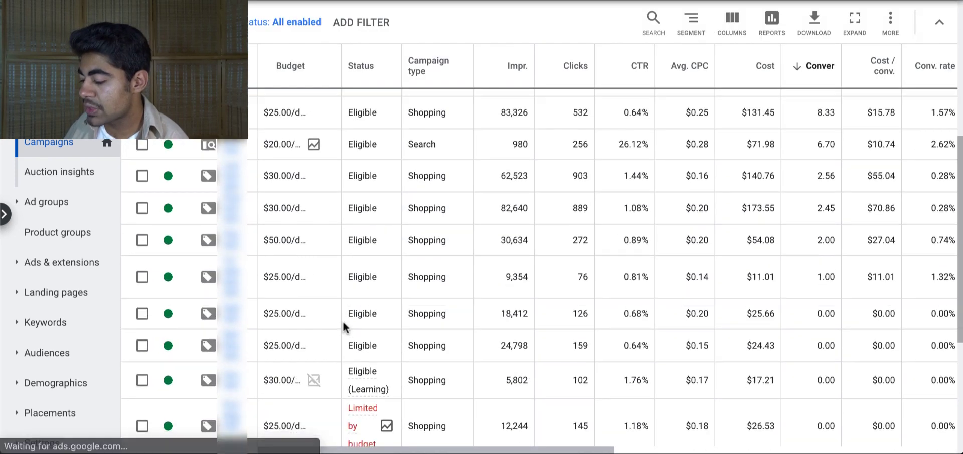
pyautogui.scroll(-3)
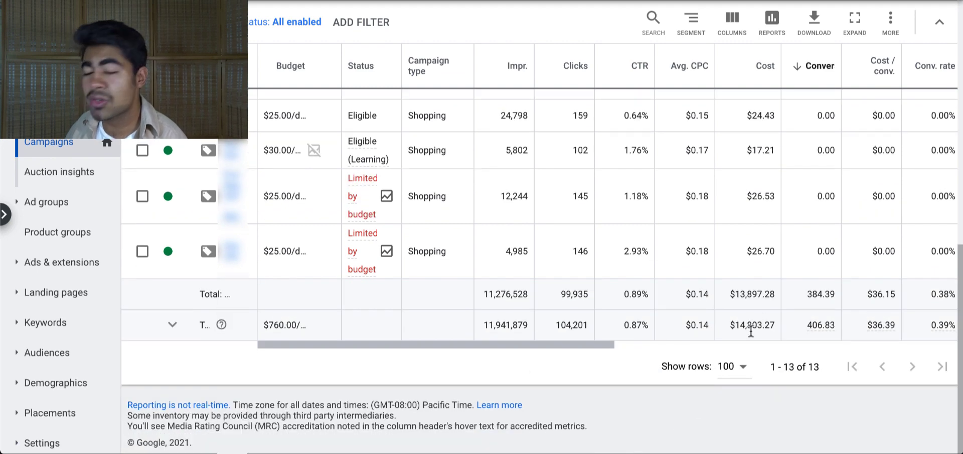
pyautogui.hscroll(3)
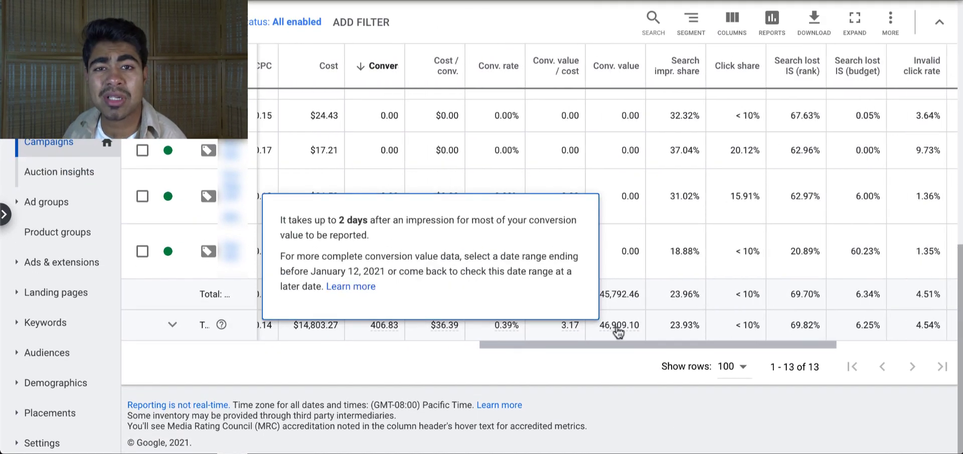
pyautogui.moveTo(590, 306)
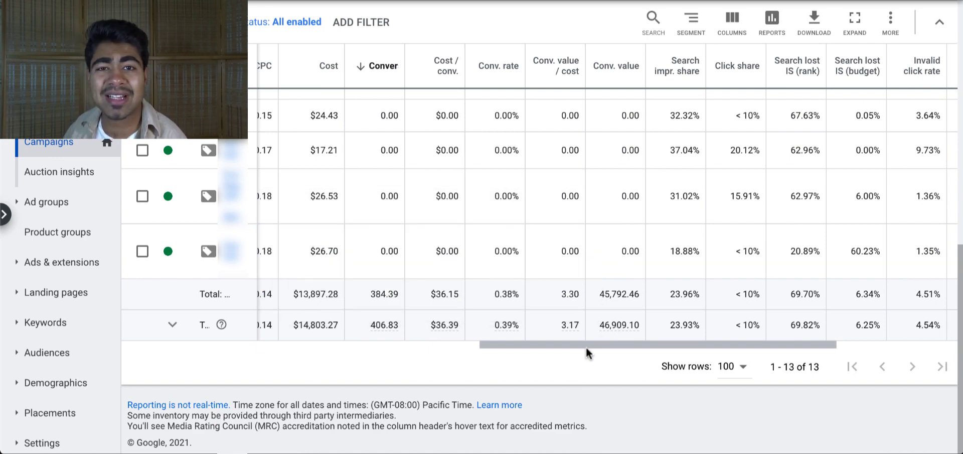
pyautogui.moveTo(597, 293)
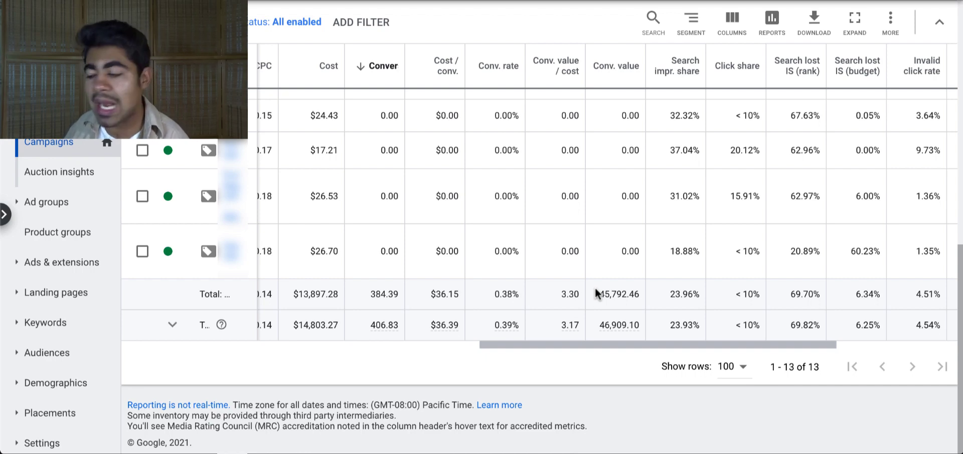
pyautogui.scroll(3)
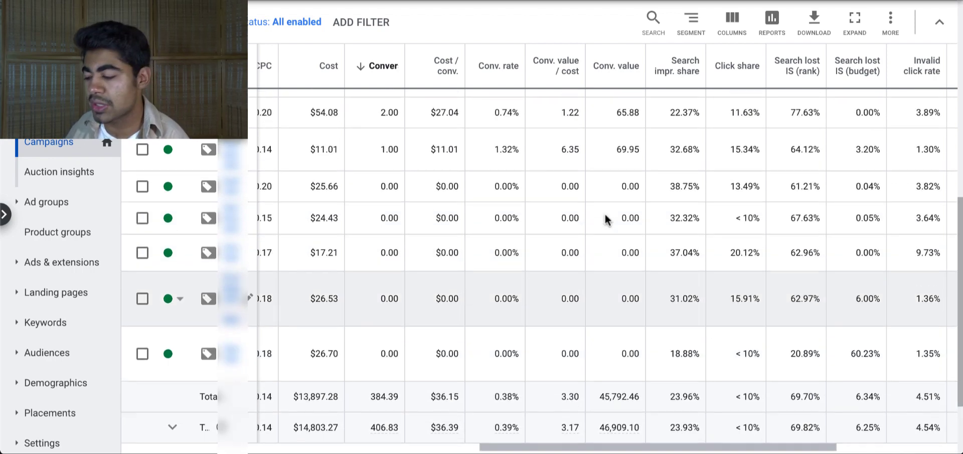
pyautogui.scroll(3)
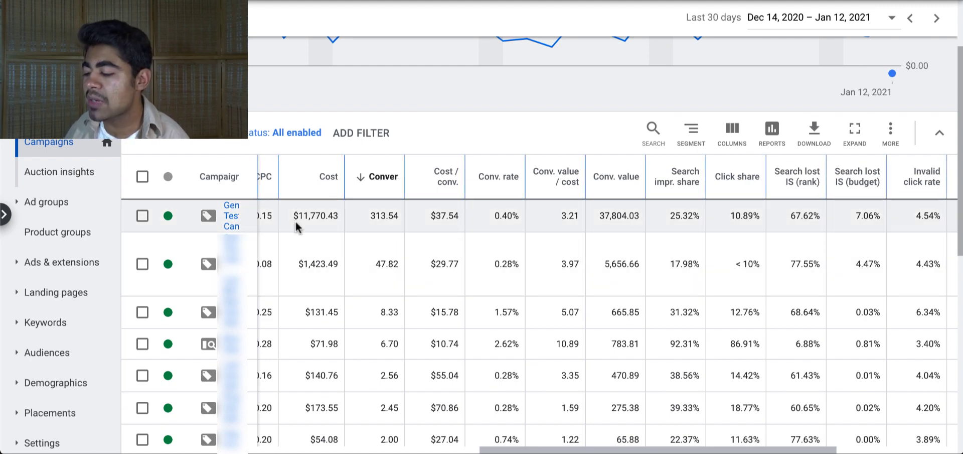
pyautogui.hscroll(-3)
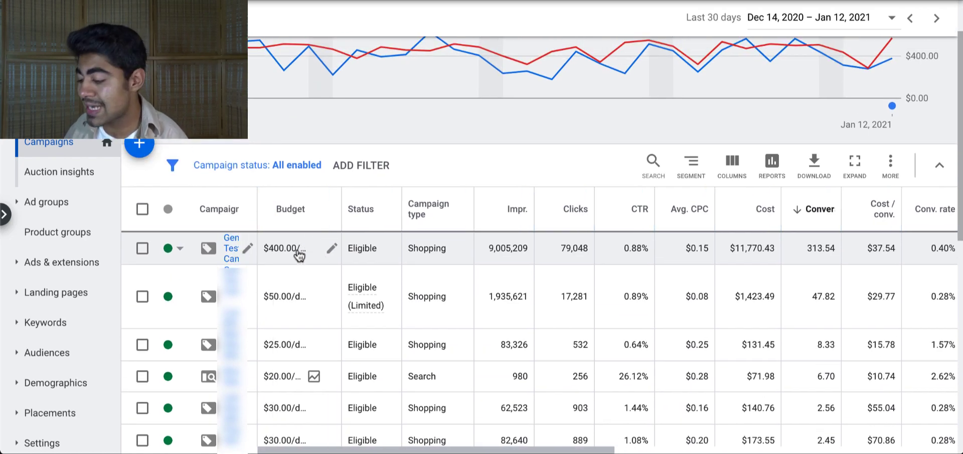
pyautogui.hscroll(3)
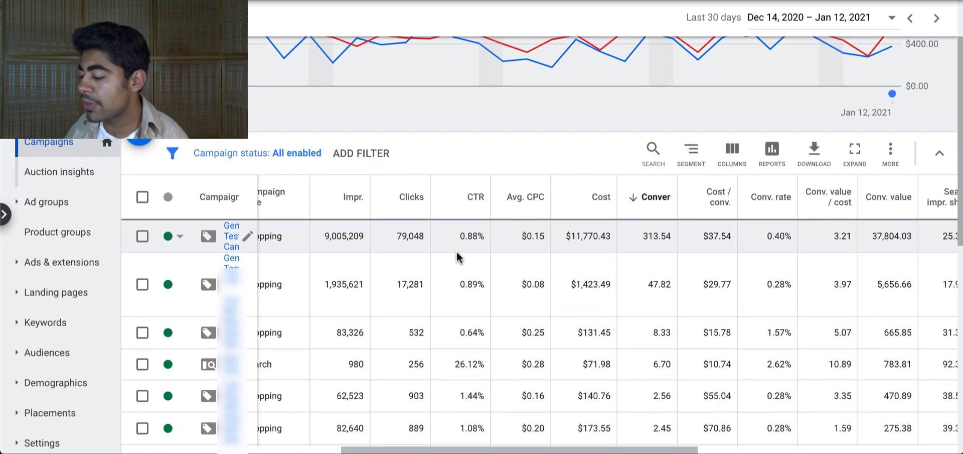
pyautogui.moveTo(496, 251)
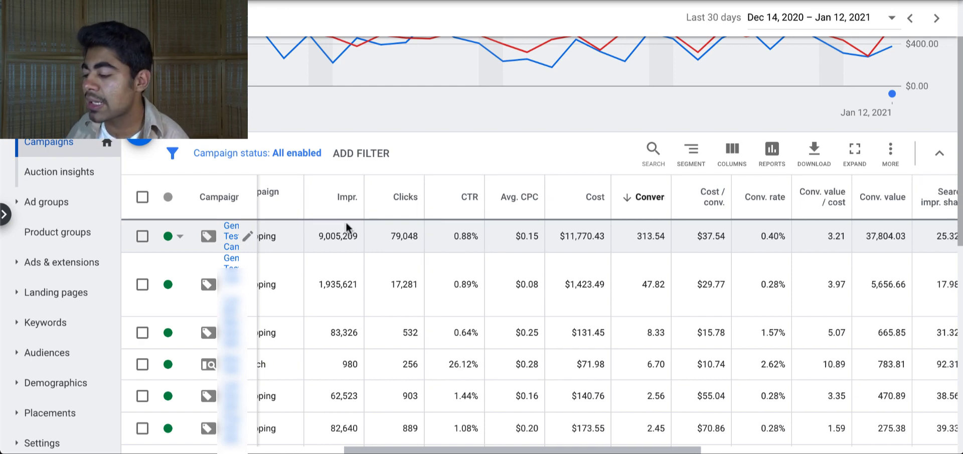
pyautogui.moveTo(380, 263)
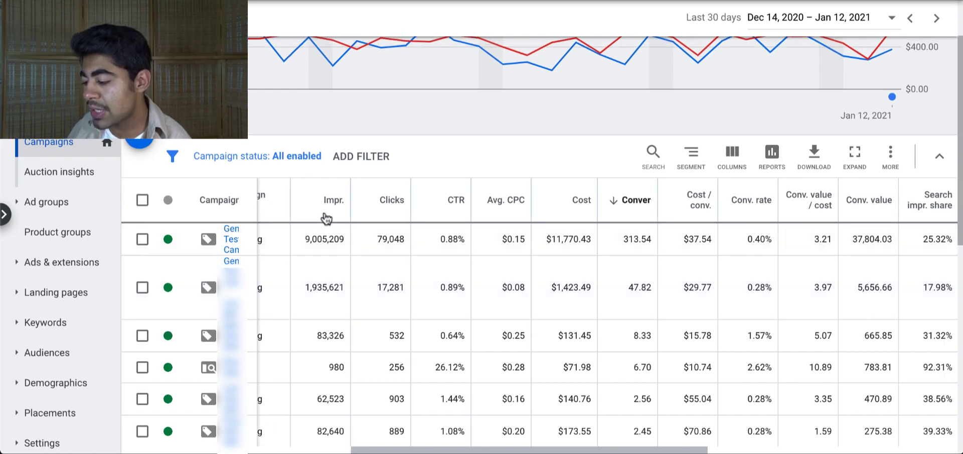
pyautogui.moveTo(504, 214)
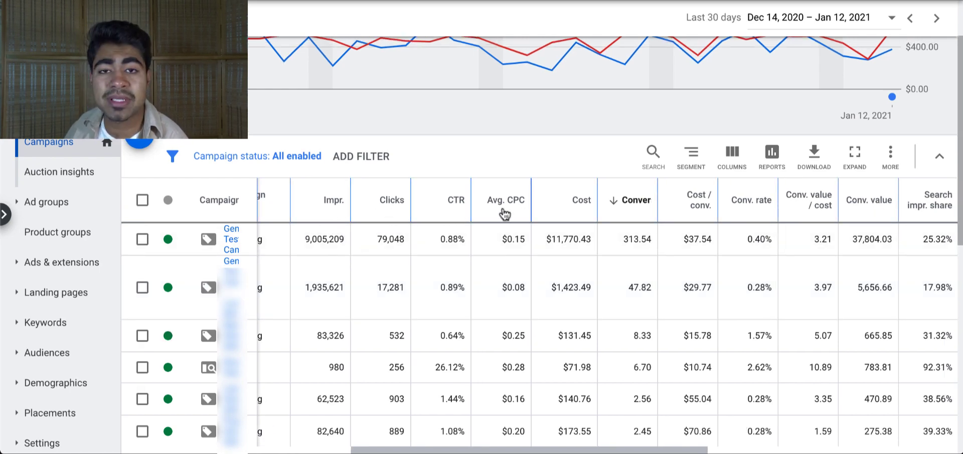
pyautogui.hscroll(3)
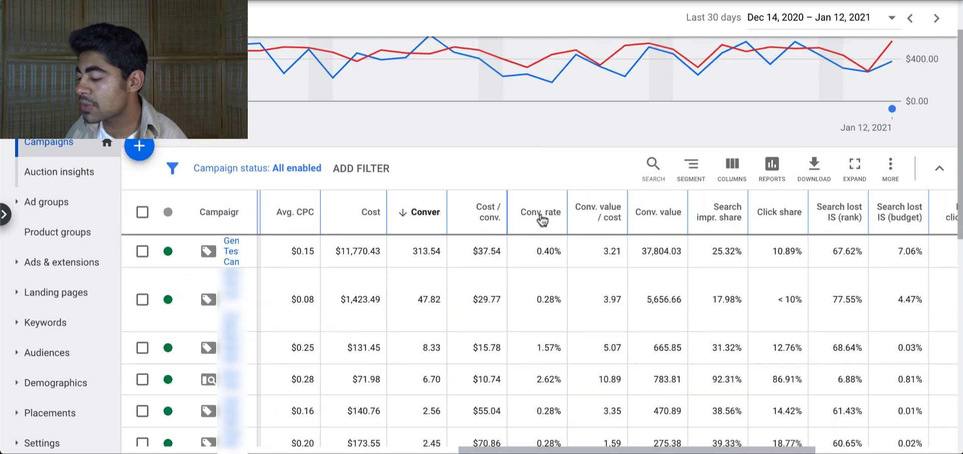
pyautogui.hscroll(3)
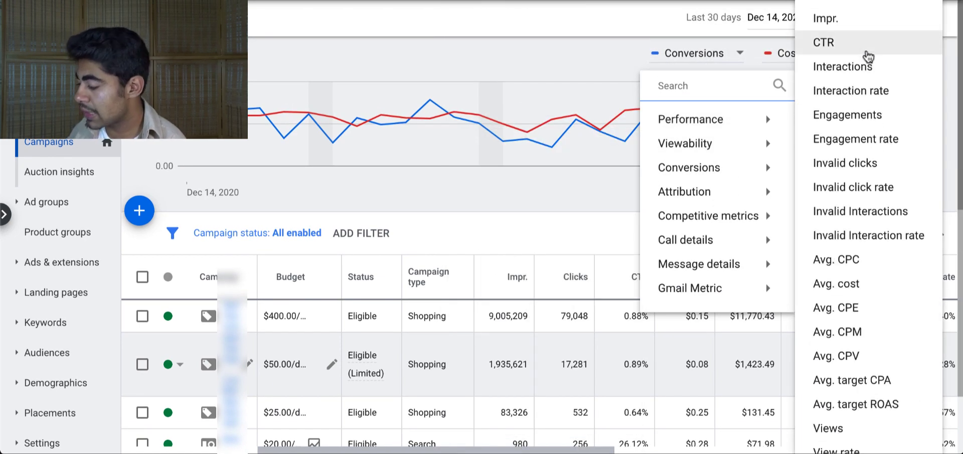
# - Plot CTR against cost on the performance chart, replacing conversions
pyautogui.click(823, 43)
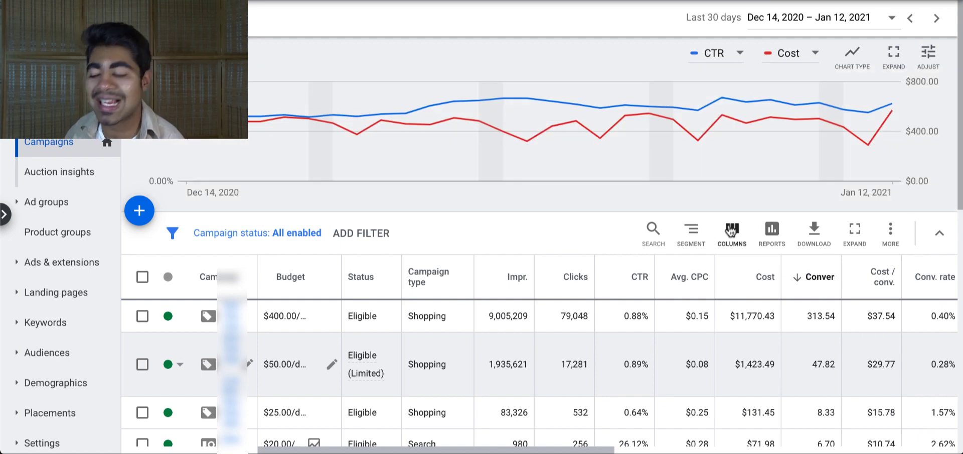
pyautogui.moveTo(743, 197)
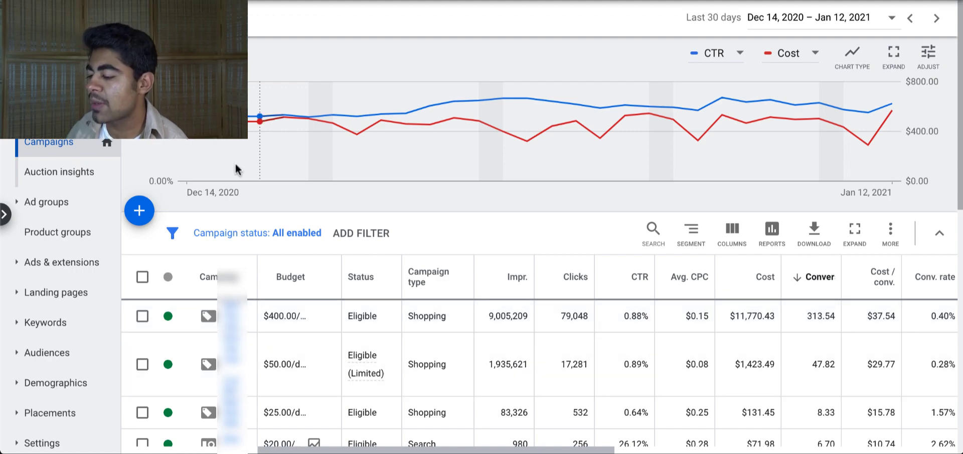
pyautogui.moveTo(407, 113)
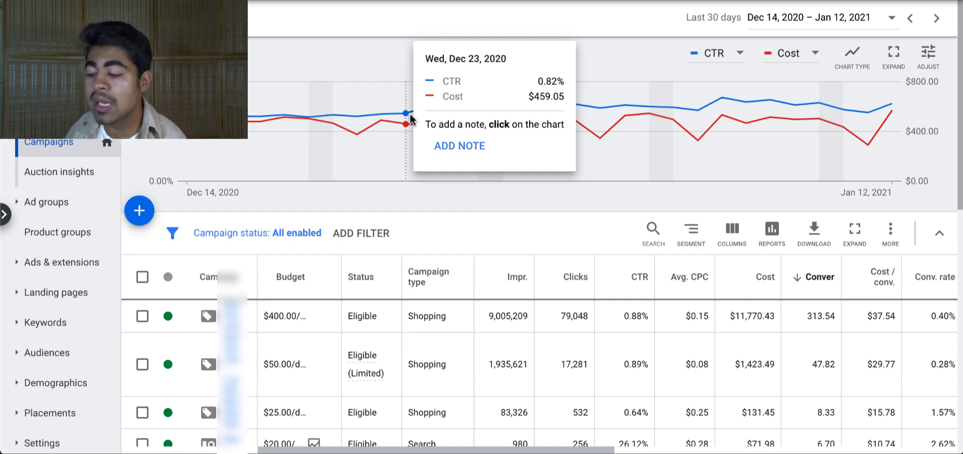
pyautogui.moveTo(298, 298)
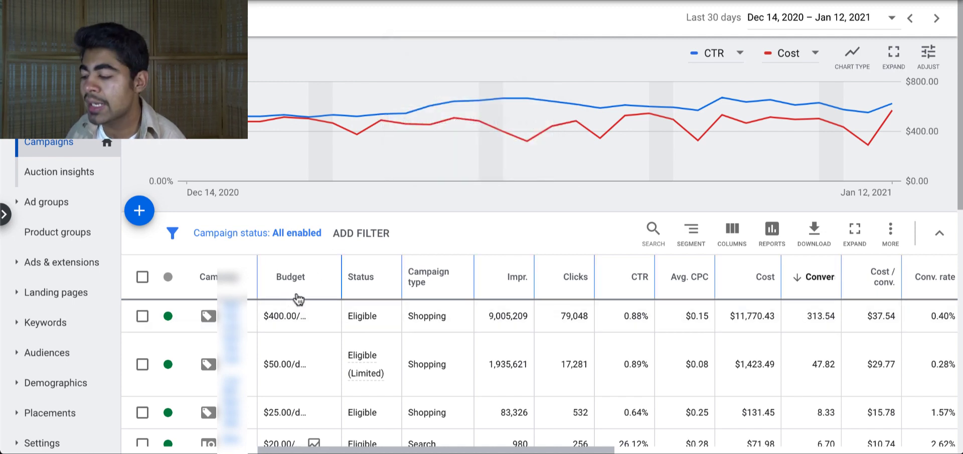
pyautogui.moveTo(422, 306)
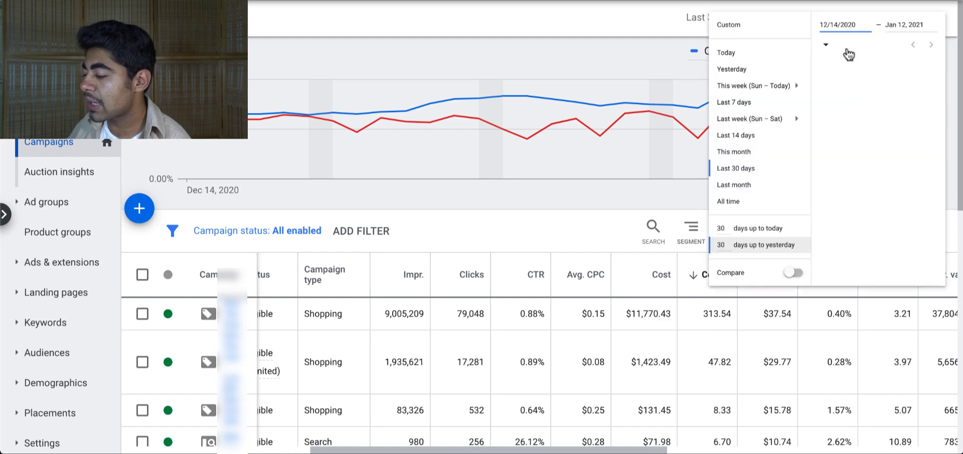
# - Try the All time range, then return to Last 30 days (Dec 14, 2020 – Jan 12, 2021)
pyautogui.click(728, 201)
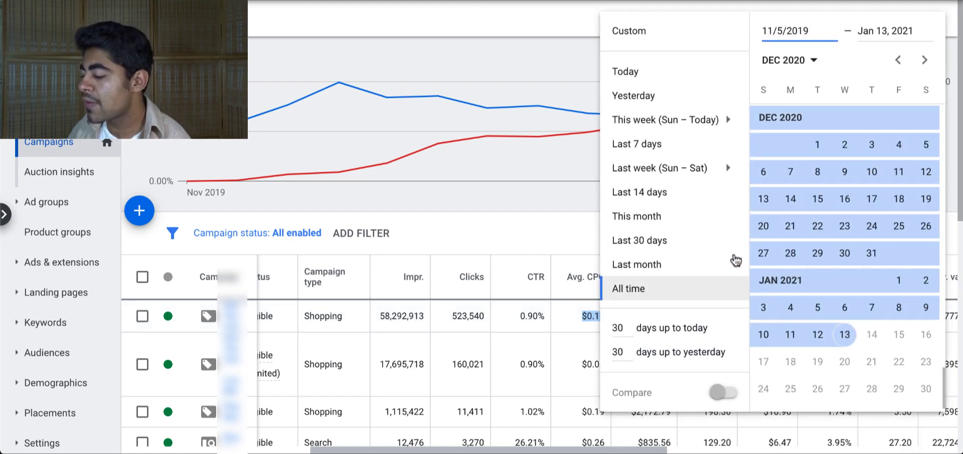
pyautogui.click(639, 240)
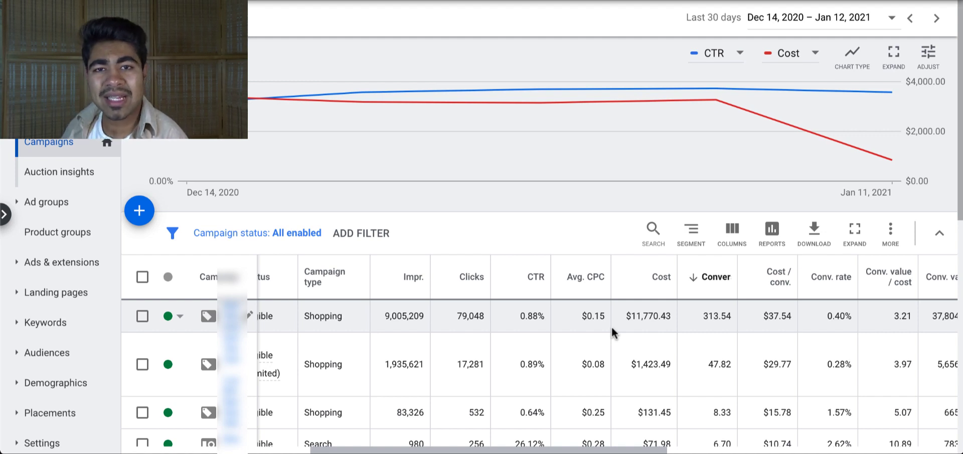
# - Scroll across and down to the totals rows: $13,897.28 cost and 384.39 conversions
pyautogui.hscroll(3)
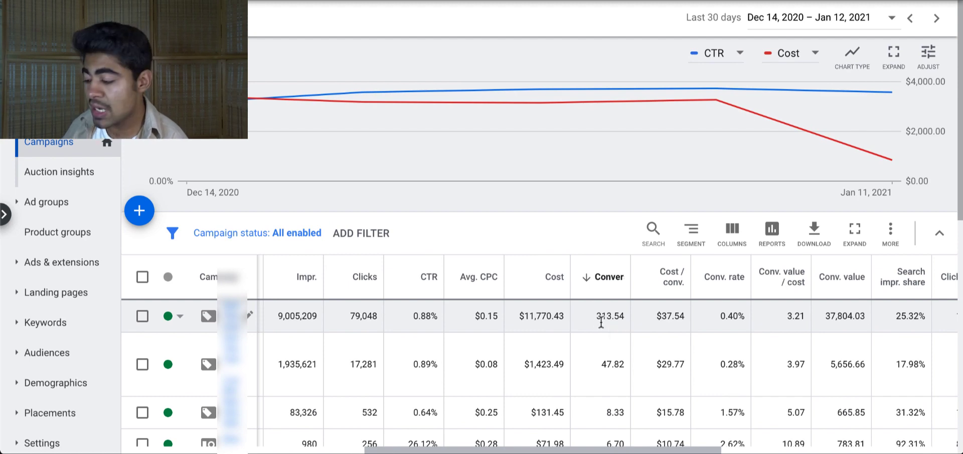
pyautogui.moveTo(652, 313)
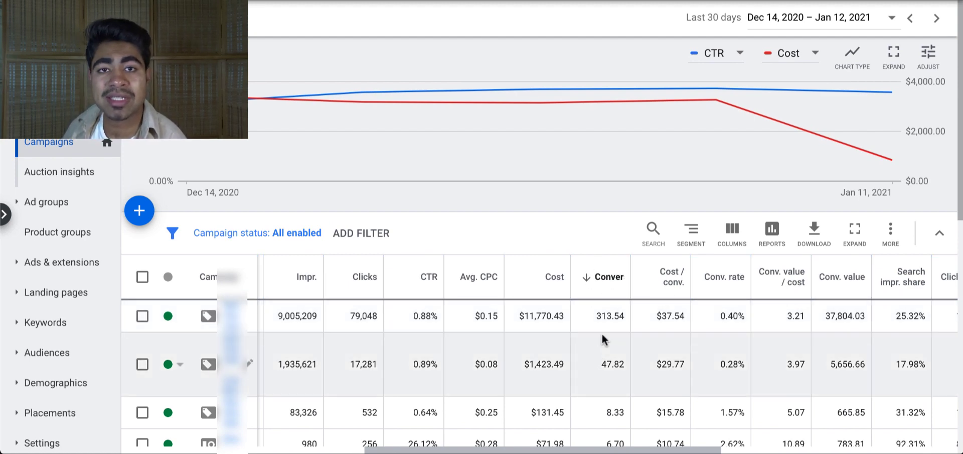
pyautogui.moveTo(608, 316)
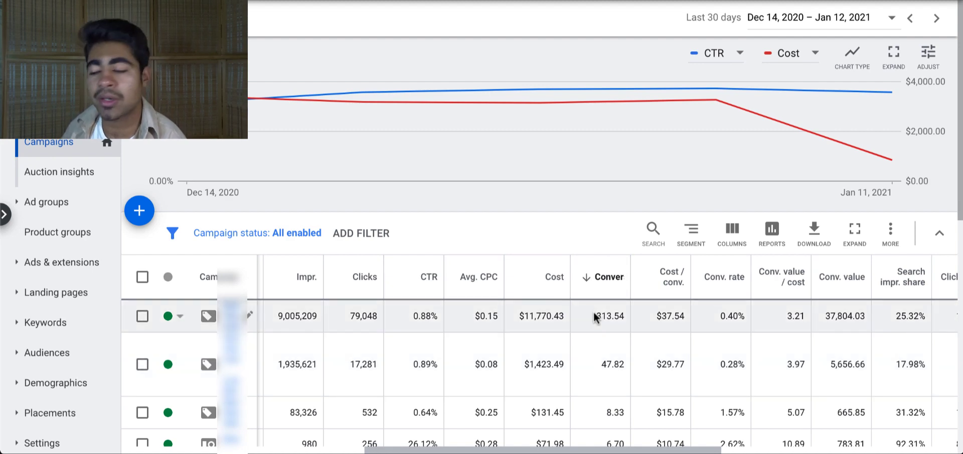
pyautogui.hscroll(3)
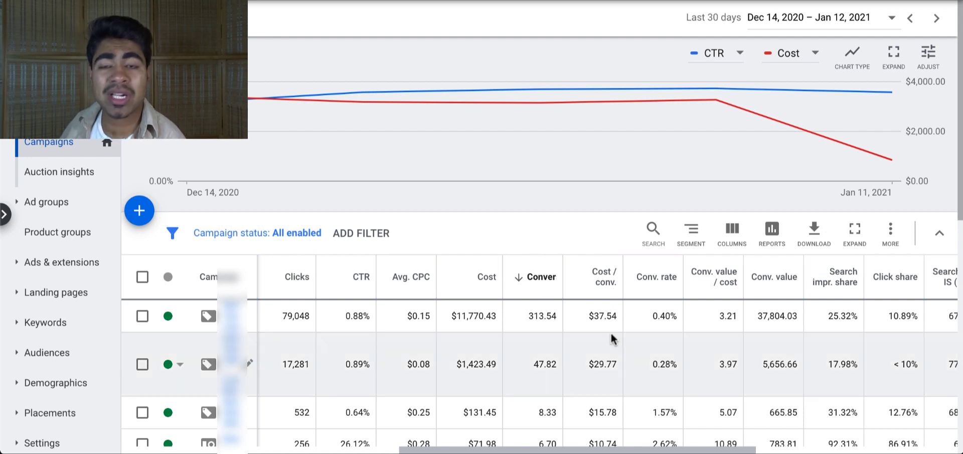
pyautogui.moveTo(658, 324)
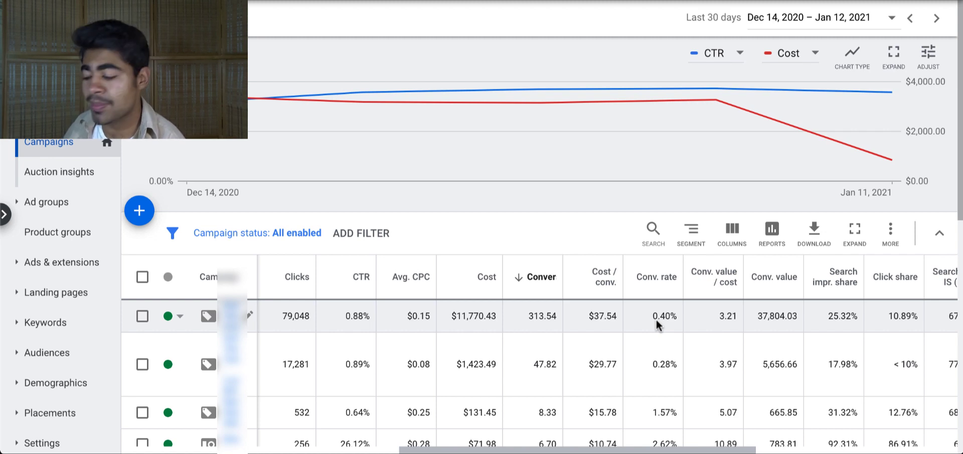
pyautogui.moveTo(586, 324)
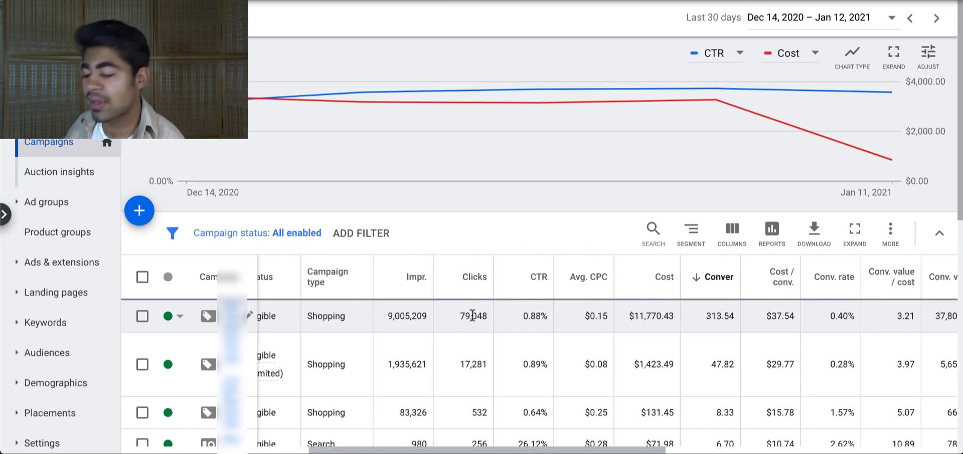
pyautogui.hscroll(3)
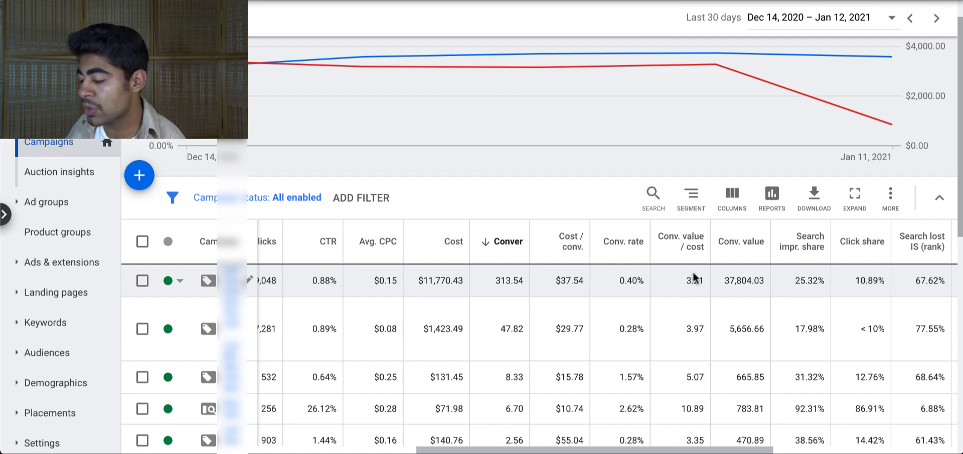
pyautogui.scroll(-3)
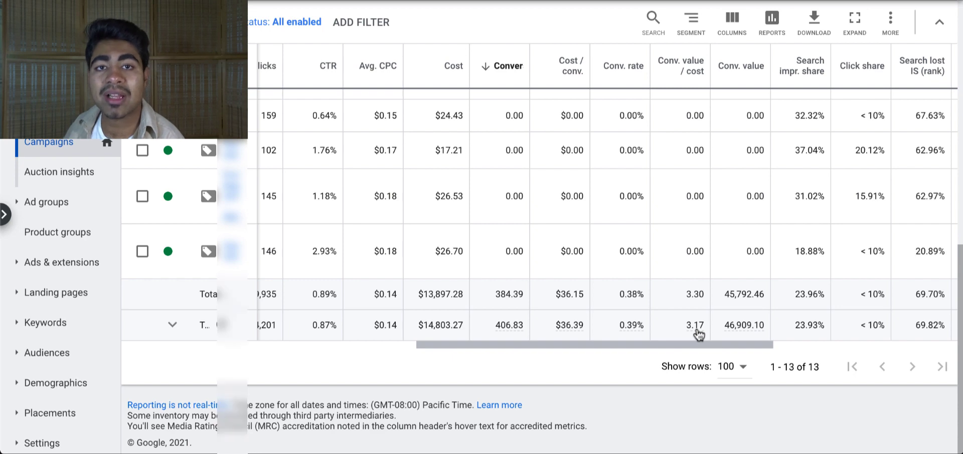
# - Scroll back up to the leading campaign with 313.54 conversions and $11,770.43 cost
pyautogui.scroll(3)
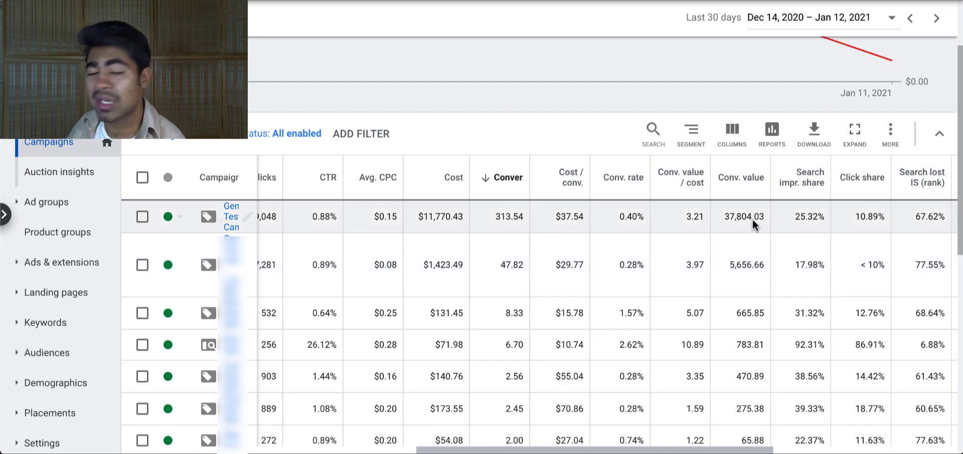
# - Scroll the campaign table right to the lost impression share and invalid click columns
pyautogui.hscroll(3)
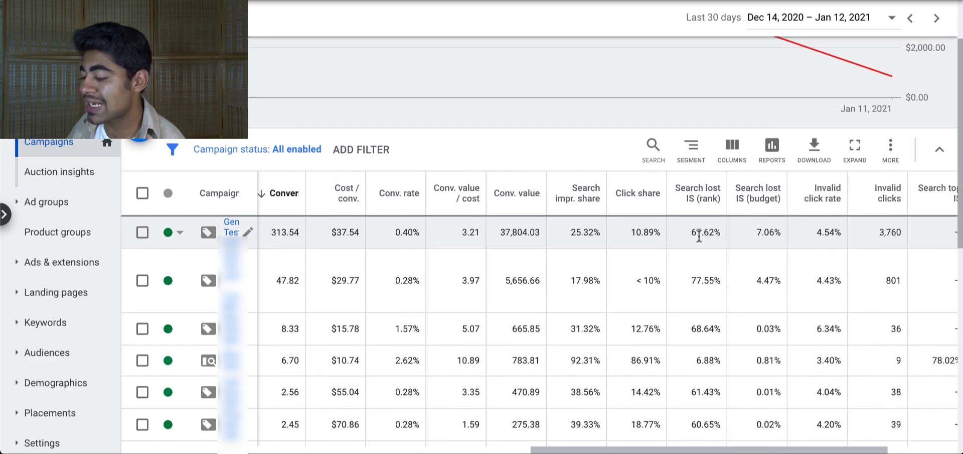
pyautogui.moveTo(600, 245)
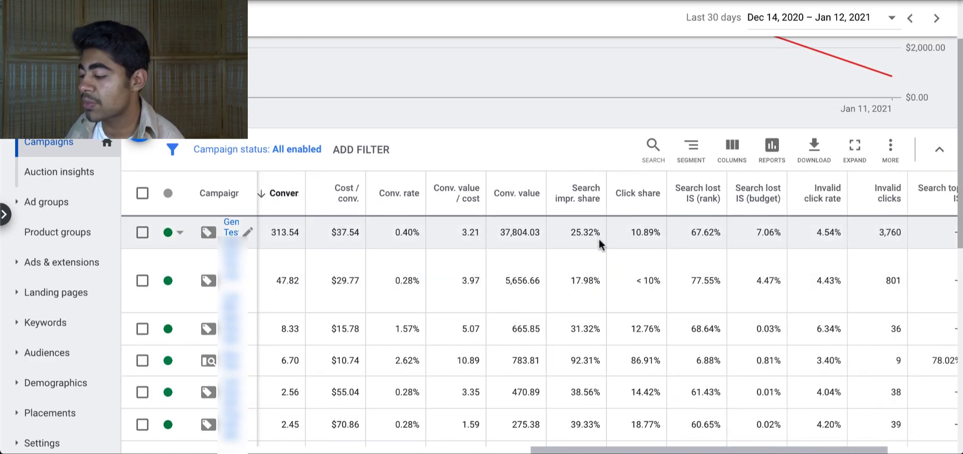
pyautogui.moveTo(590, 213)
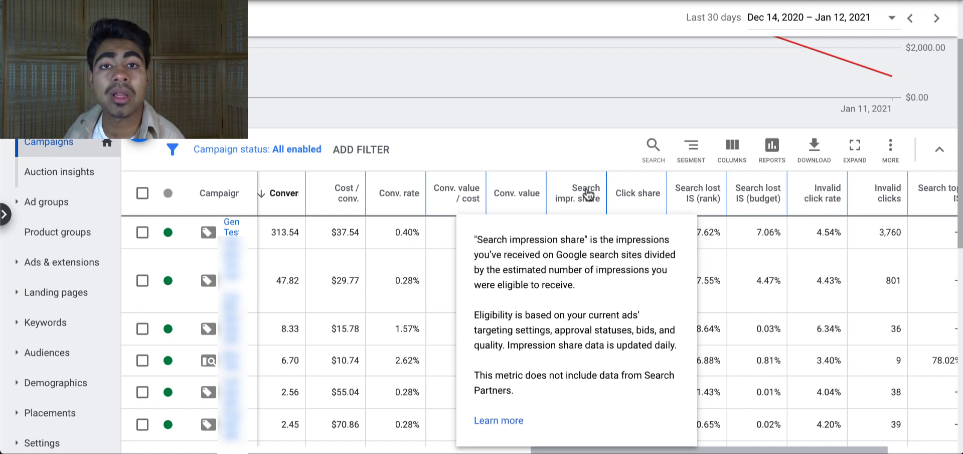
pyautogui.moveTo(560, 95)
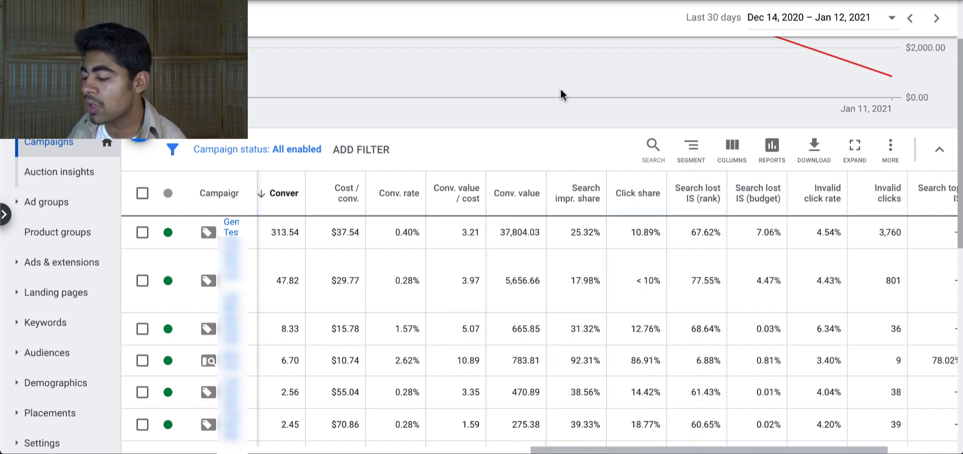
pyautogui.moveTo(568, 152)
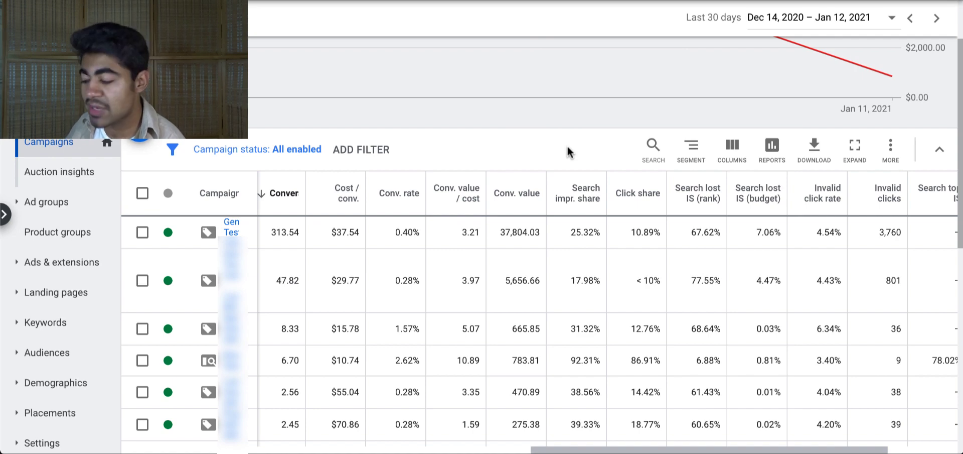
pyautogui.moveTo(566, 250)
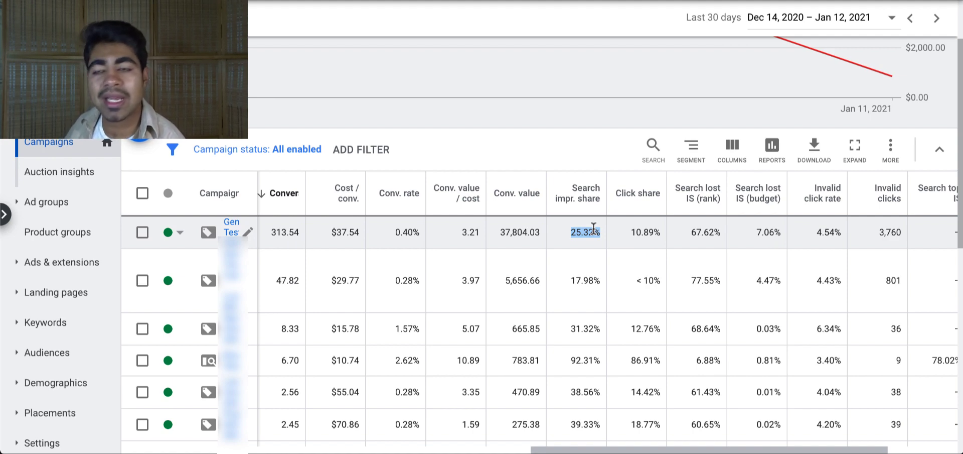
pyautogui.moveTo(555, 230)
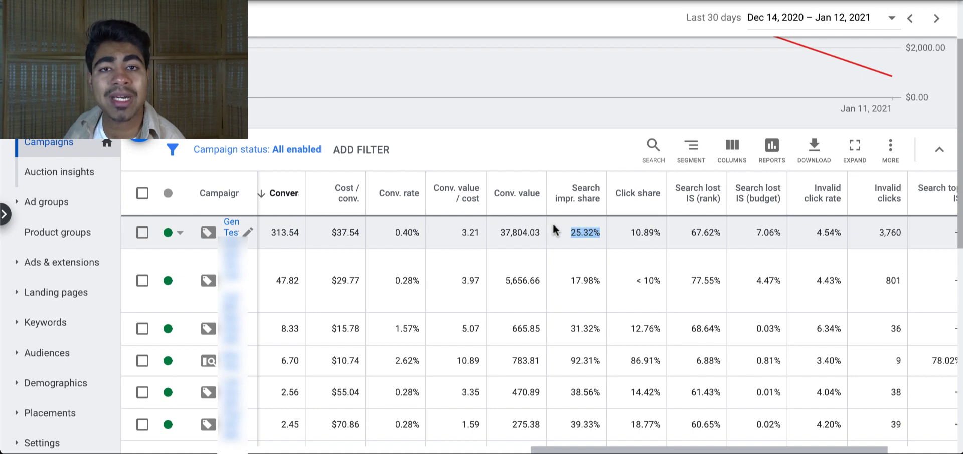
pyautogui.moveTo(576, 216)
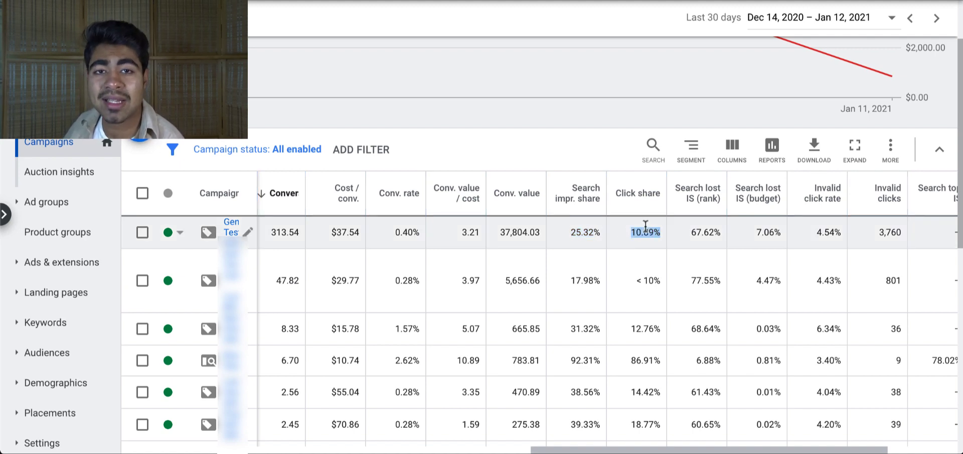
pyautogui.moveTo(569, 204)
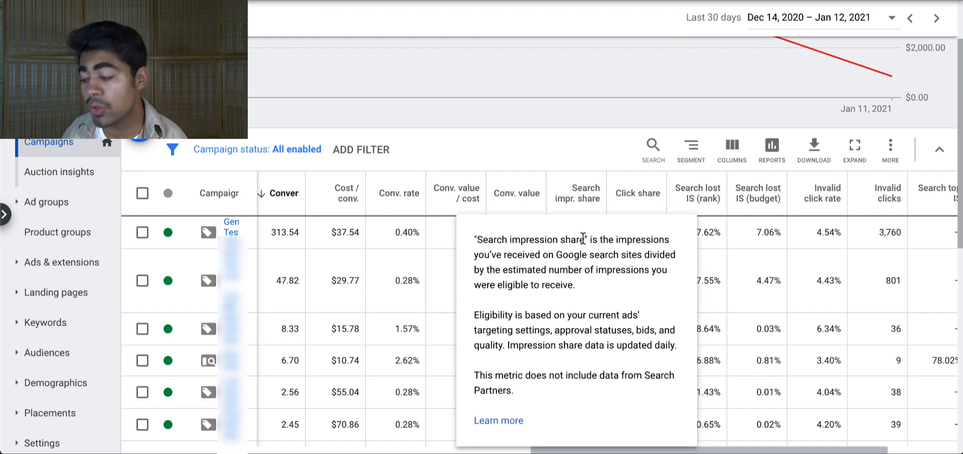
pyautogui.moveTo(570, 138)
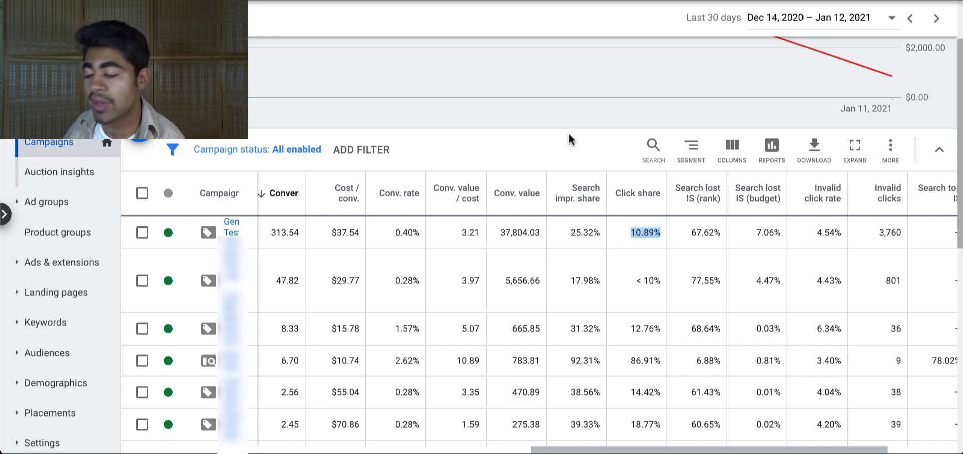
pyautogui.moveTo(572, 232)
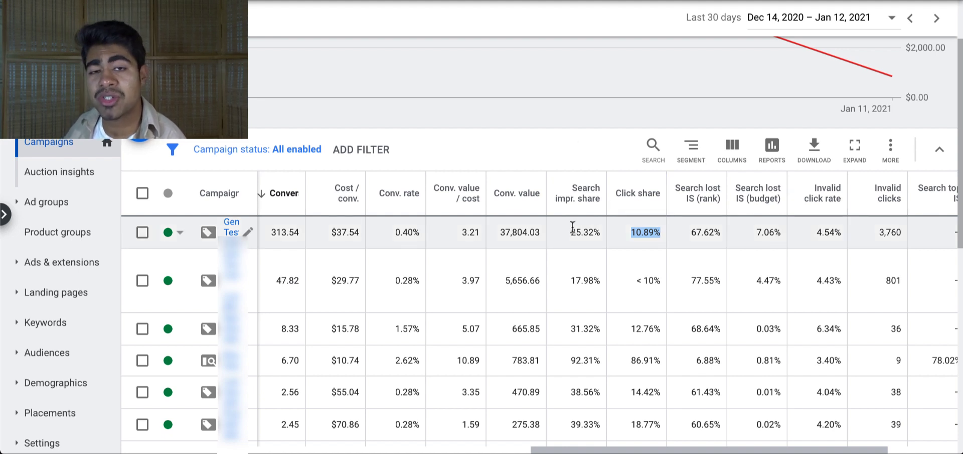
pyautogui.moveTo(592, 247)
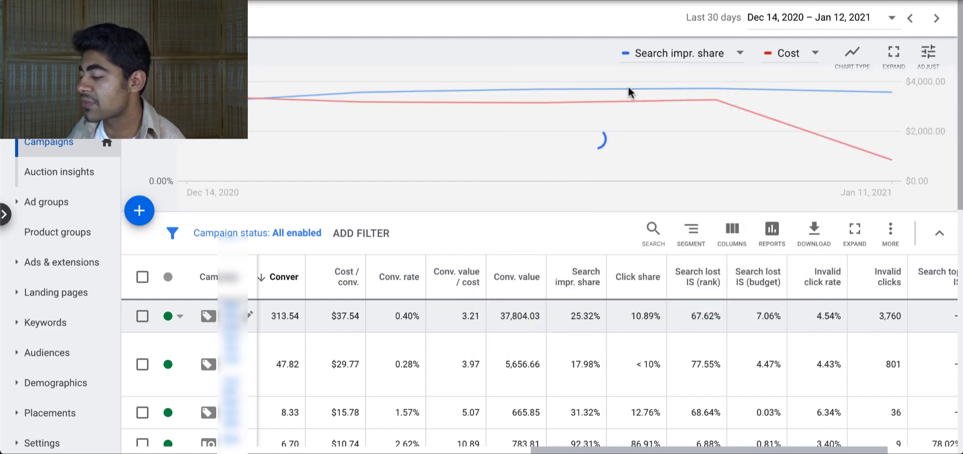
# - Show Search impr. share and Cost as daily points through Jan 12, 2021
pyautogui.click(851, 53)
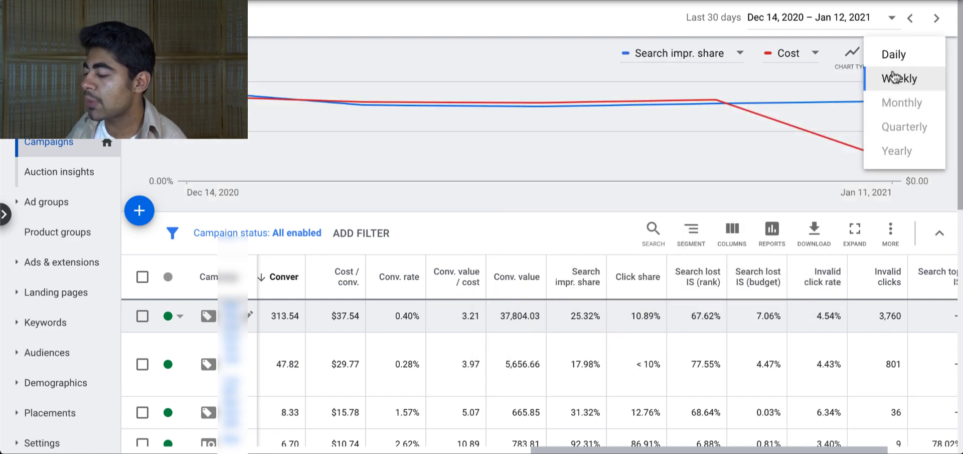
pyautogui.moveTo(881, 89)
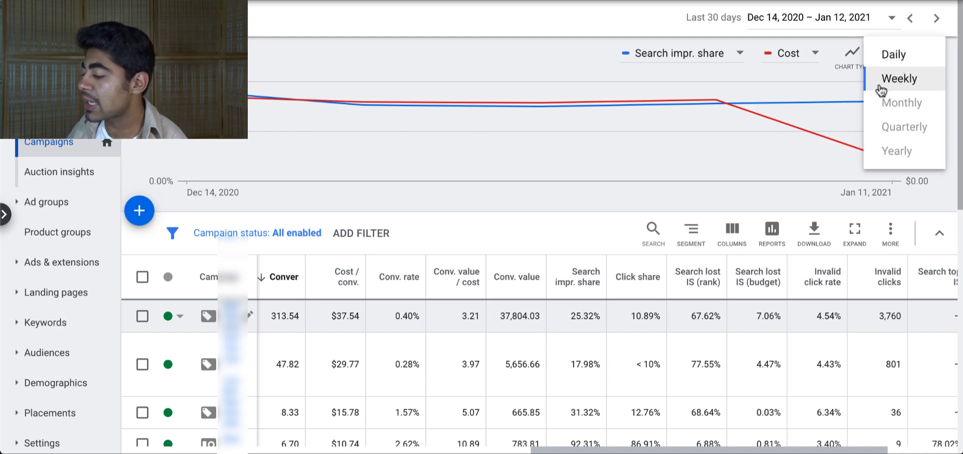
pyautogui.moveTo(894, 54)
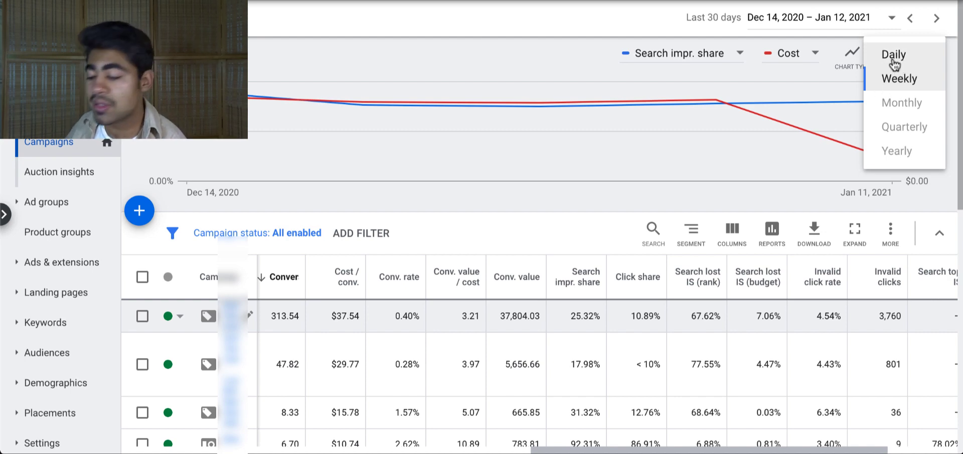
pyautogui.click(894, 55)
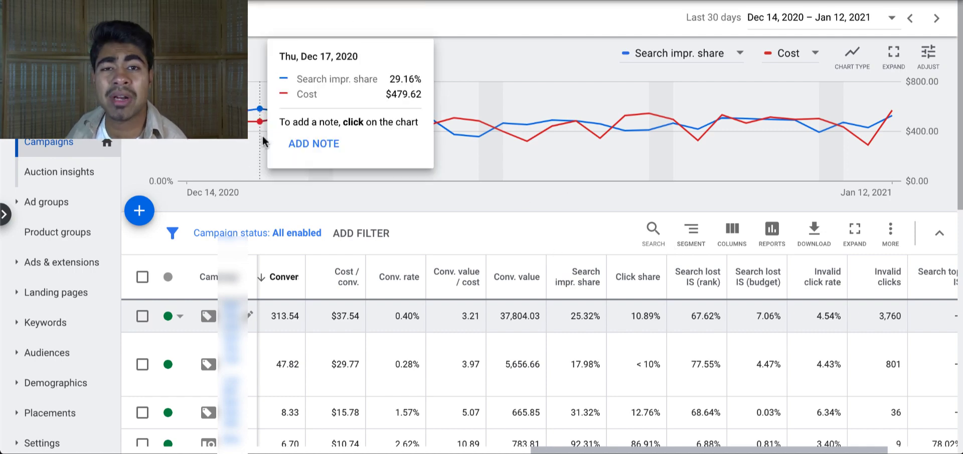
pyautogui.moveTo(552, 123)
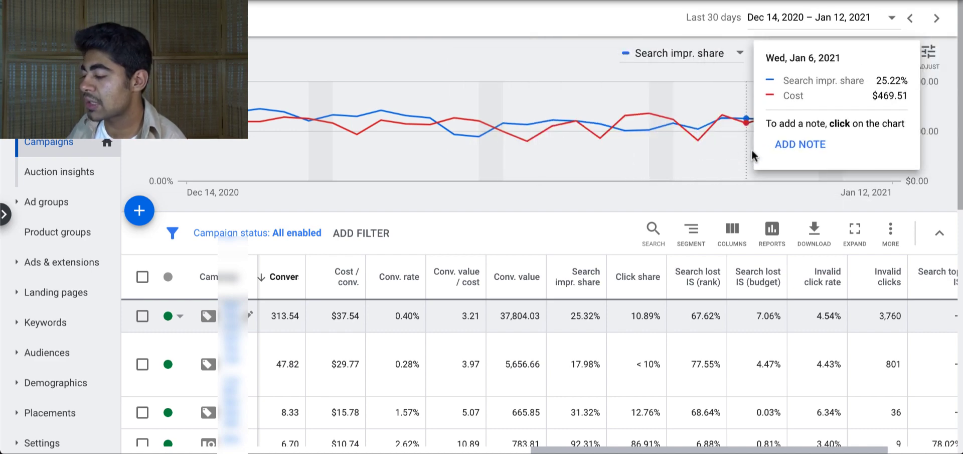
pyautogui.moveTo(775, 168)
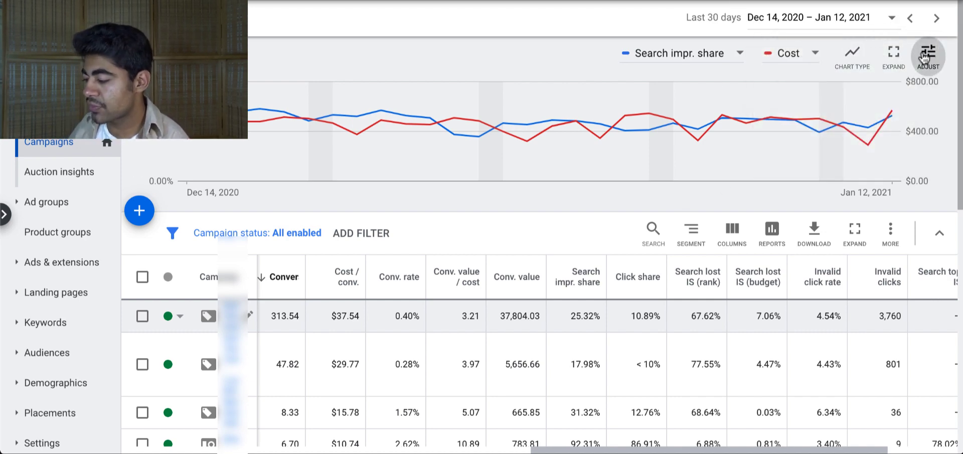
# - Return the Search impr. share and Cost chart to weekly points
pyautogui.click(929, 53)
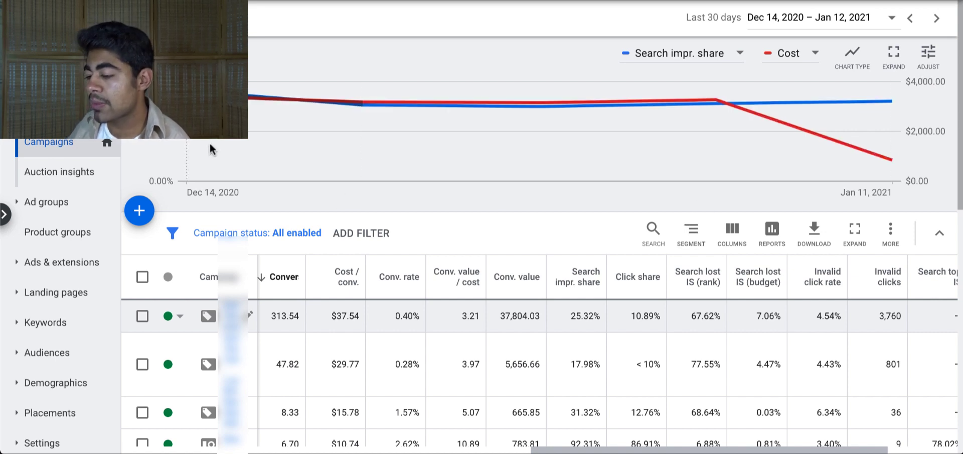
pyautogui.moveTo(363, 103)
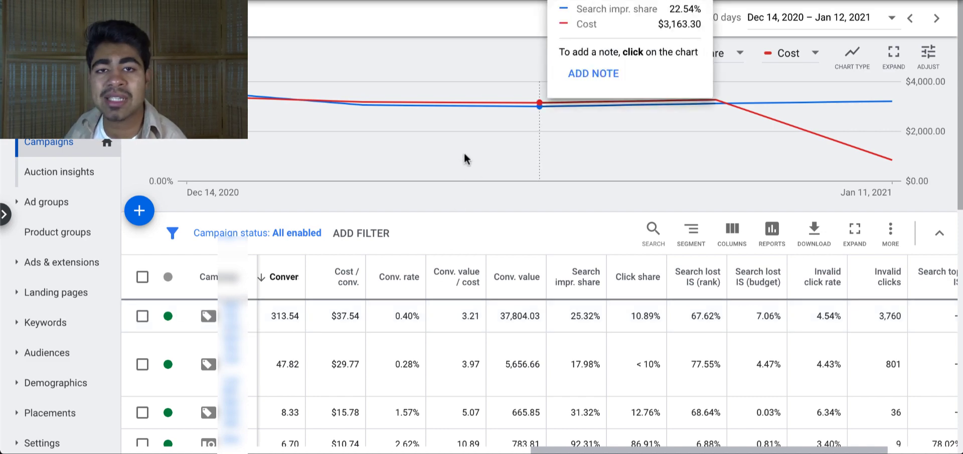
pyautogui.moveTo(363, 102)
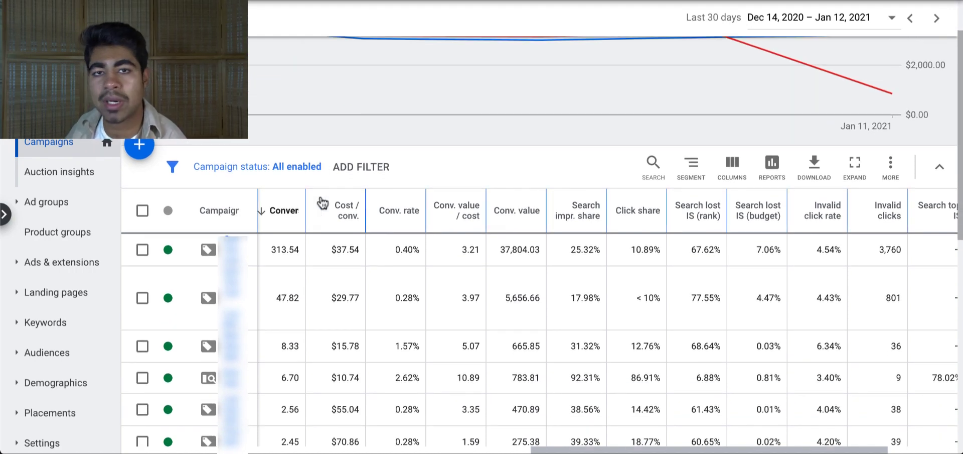
# - Plot Click share from Competitive metrics against Cost on the weekly chart
pyautogui.click(740, 52)
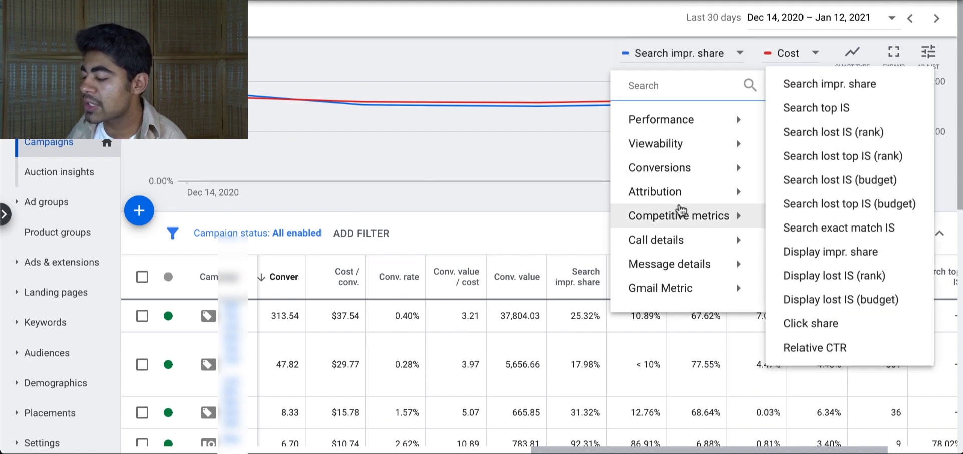
pyautogui.moveTo(813, 324)
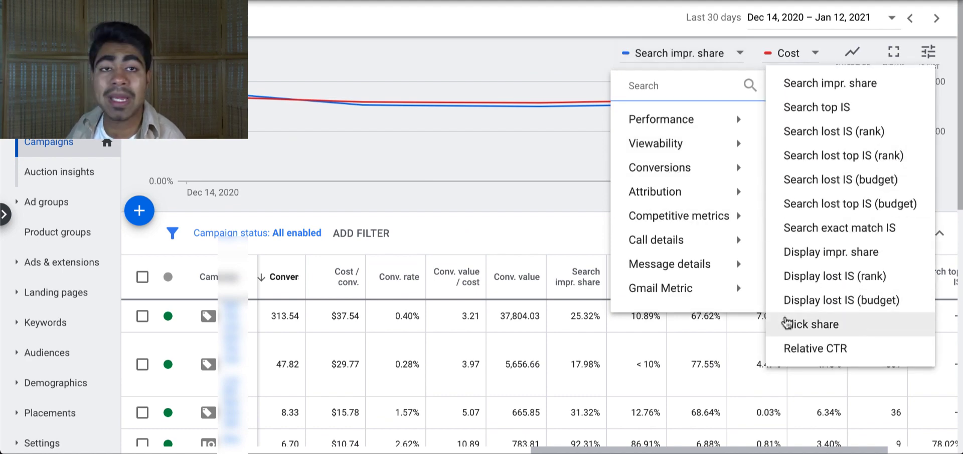
pyautogui.click(813, 324)
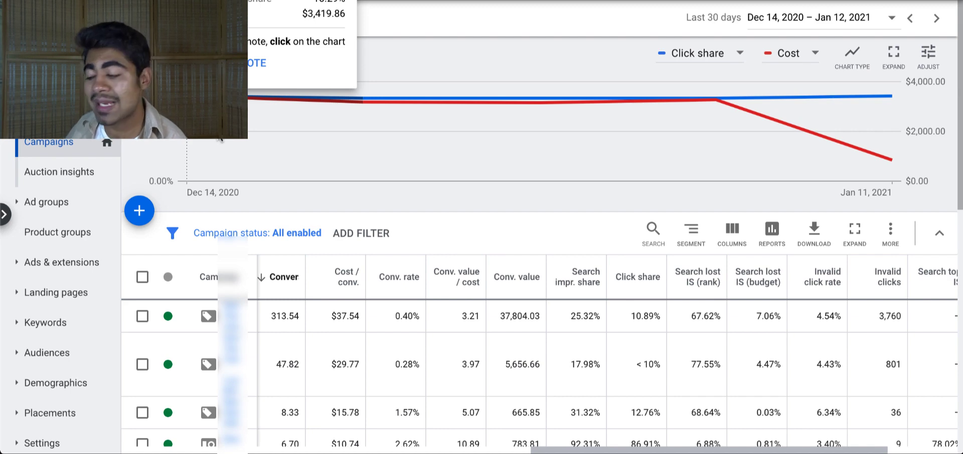
pyautogui.moveTo(362, 104)
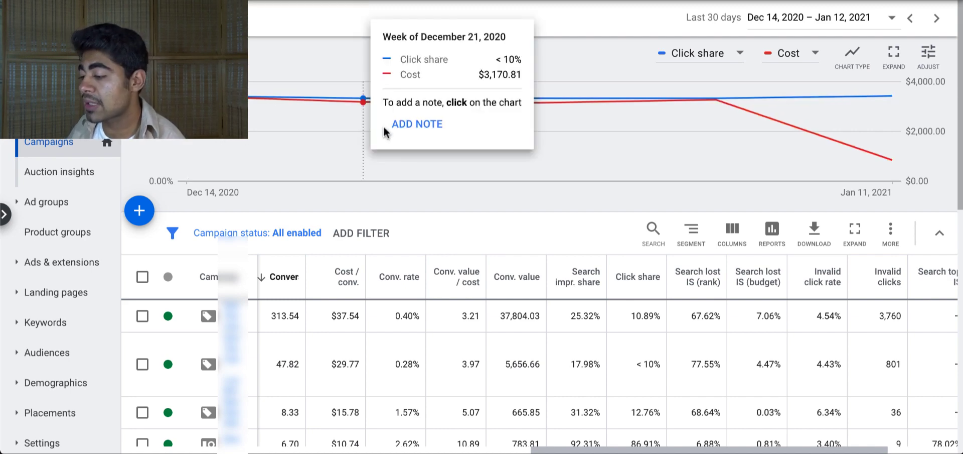
pyautogui.moveTo(694, 166)
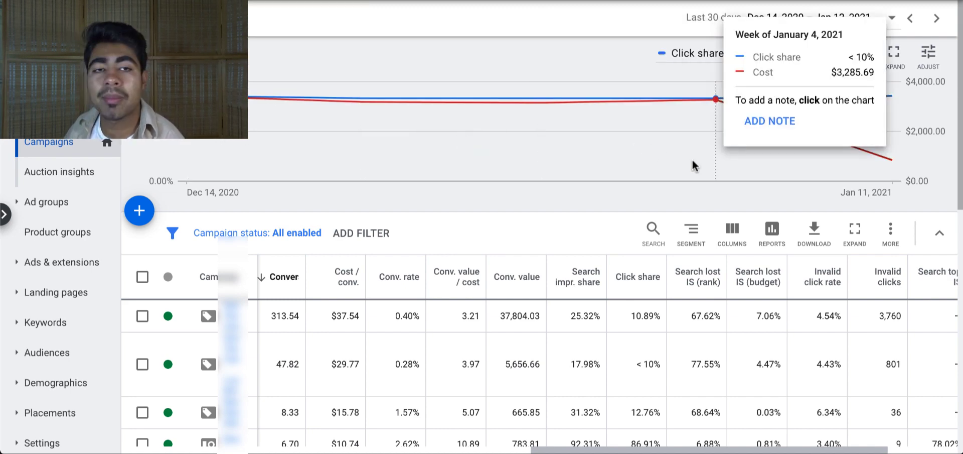
pyautogui.moveTo(696, 138)
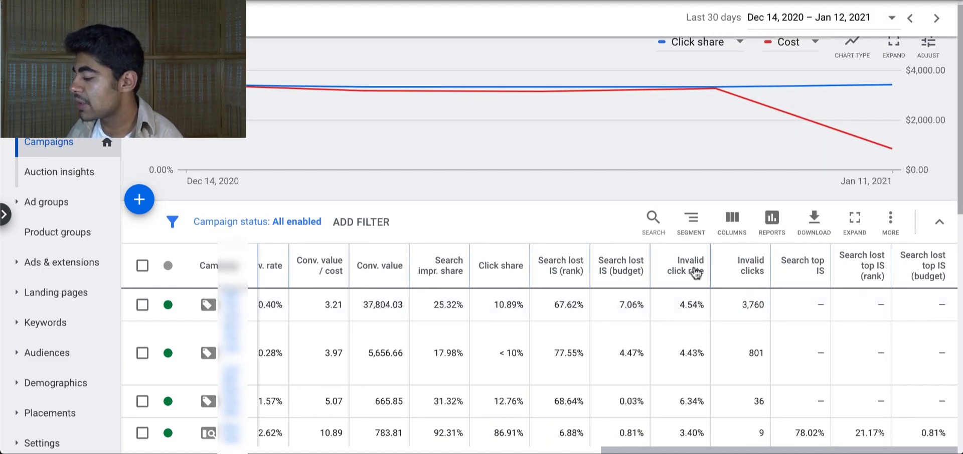
pyautogui.moveTo(840, 293)
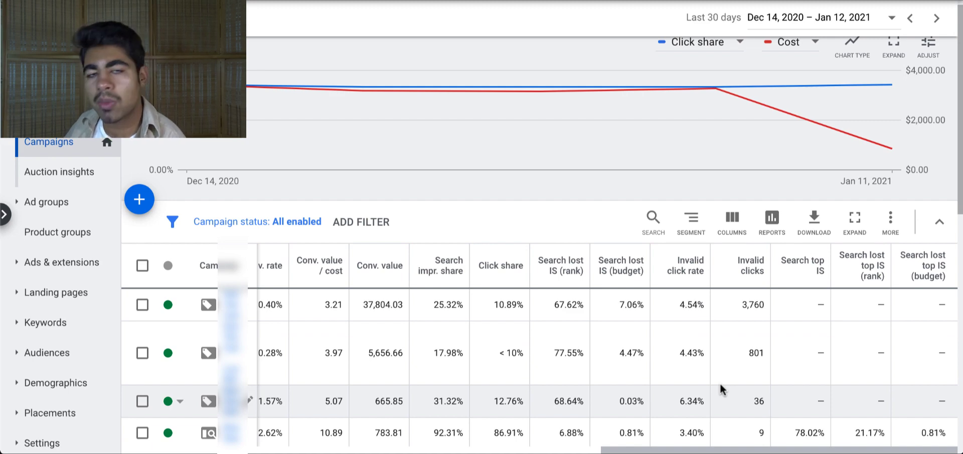
pyautogui.moveTo(692, 306)
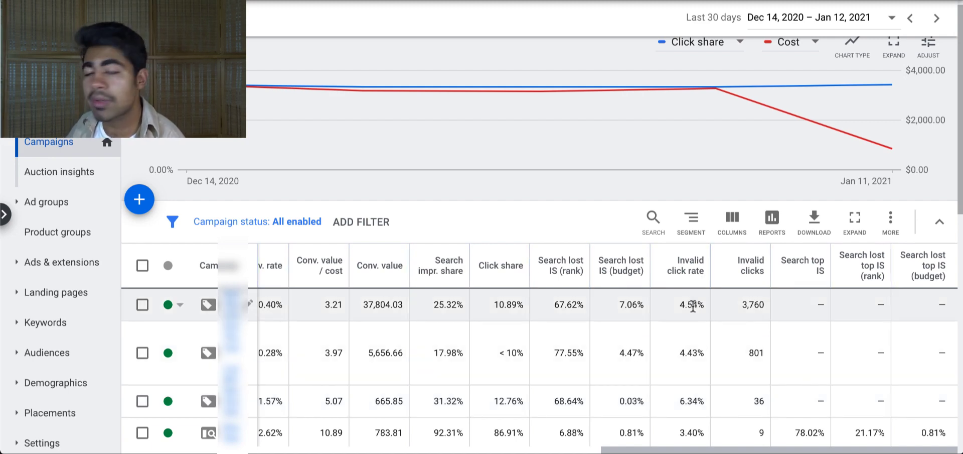
pyautogui.moveTo(692, 256)
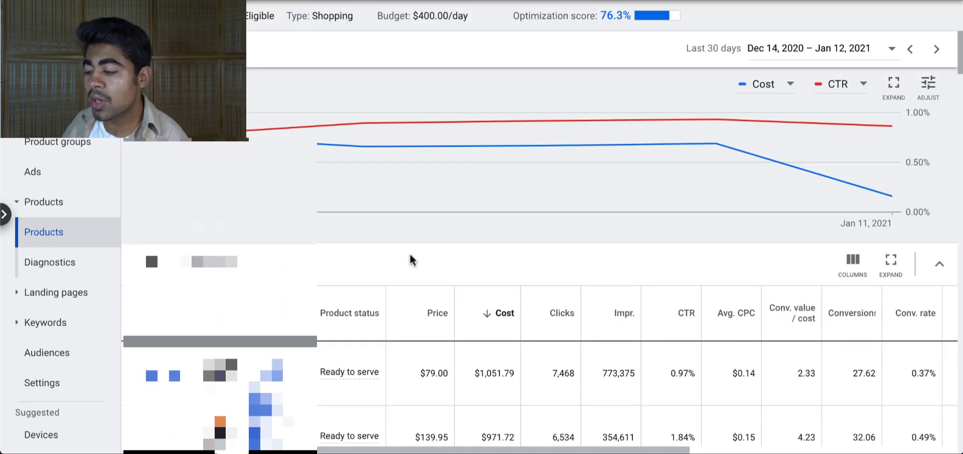
pyautogui.scroll(-3)
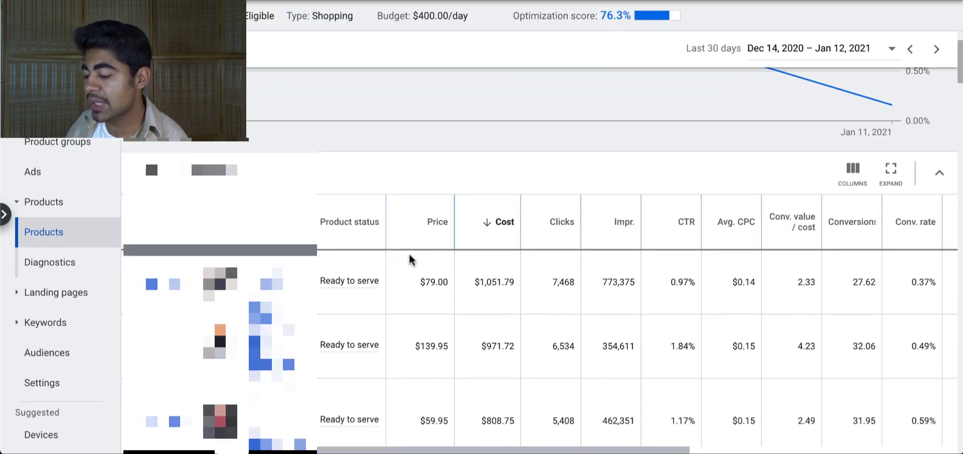
pyautogui.scroll(-3)
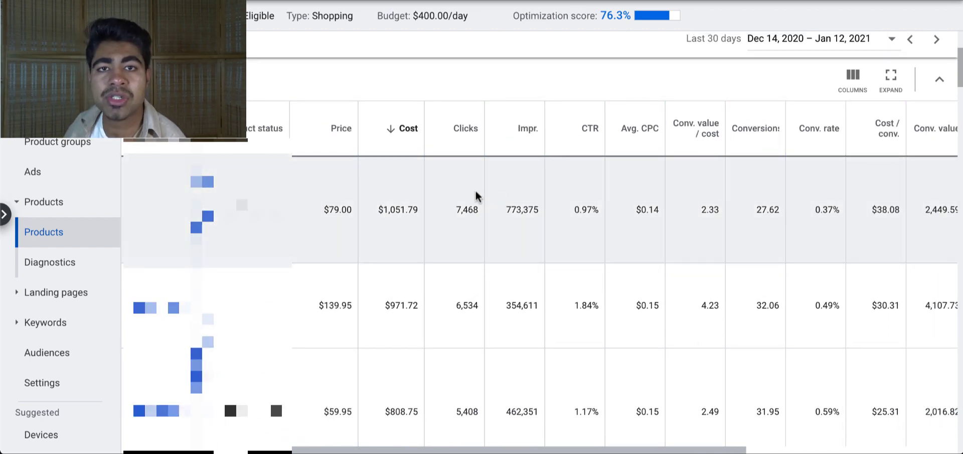
pyautogui.scroll(3)
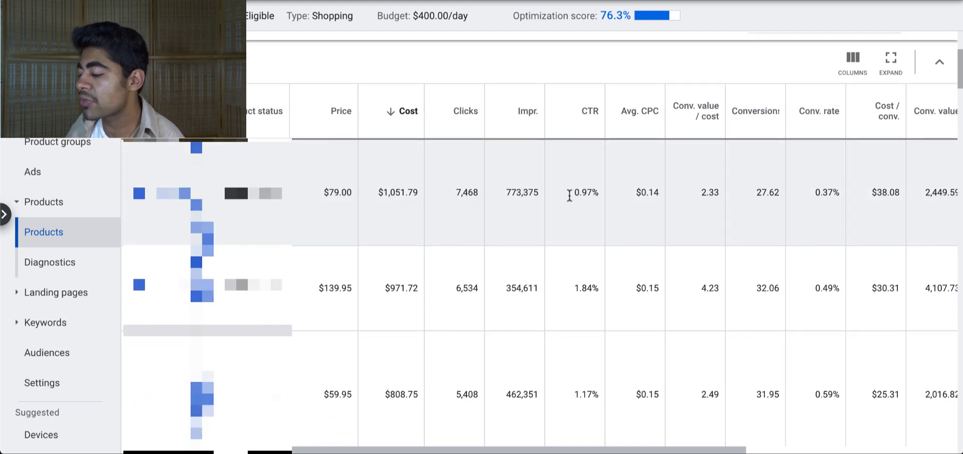
pyautogui.moveTo(567, 180)
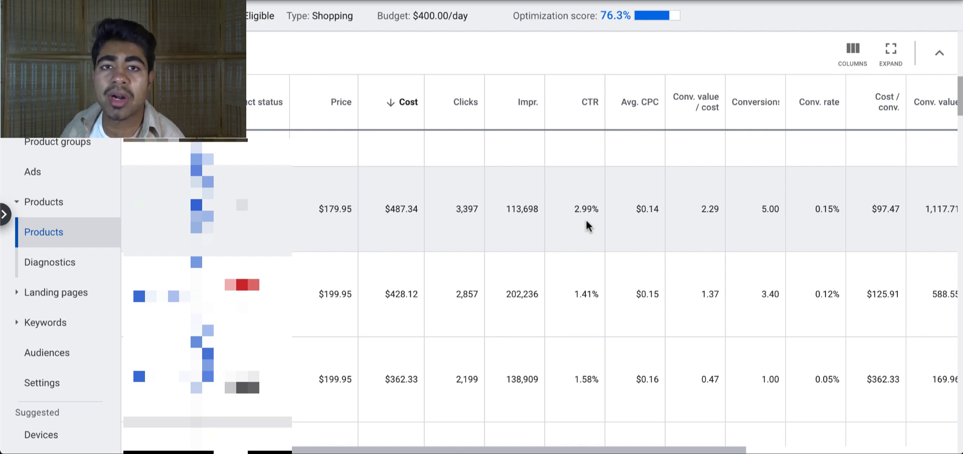
pyautogui.scroll(3)
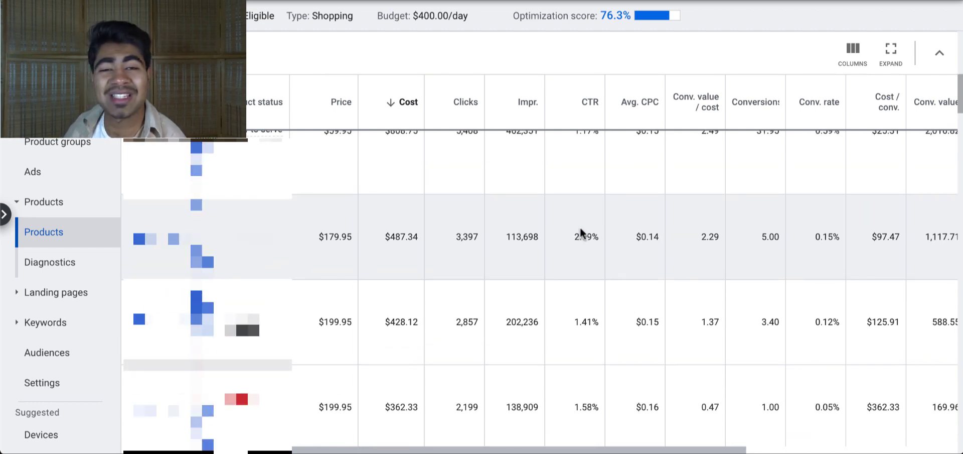
pyautogui.scroll(3)
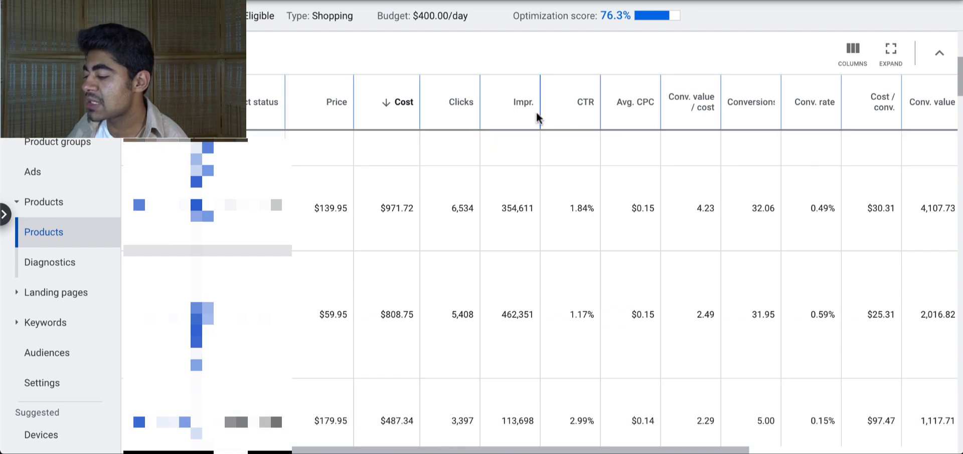
# - Sort the Products table by CTR ascending and browse the zero-click products
pyautogui.click(585, 101)
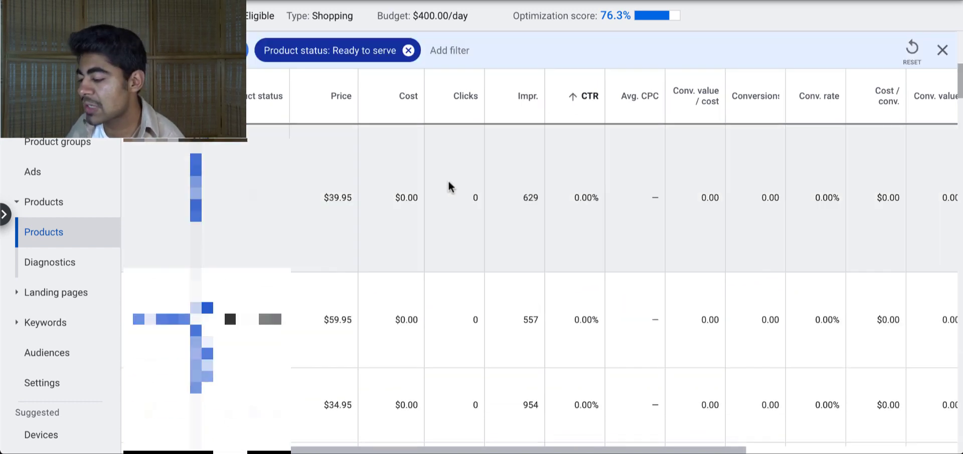
pyautogui.scroll(3)
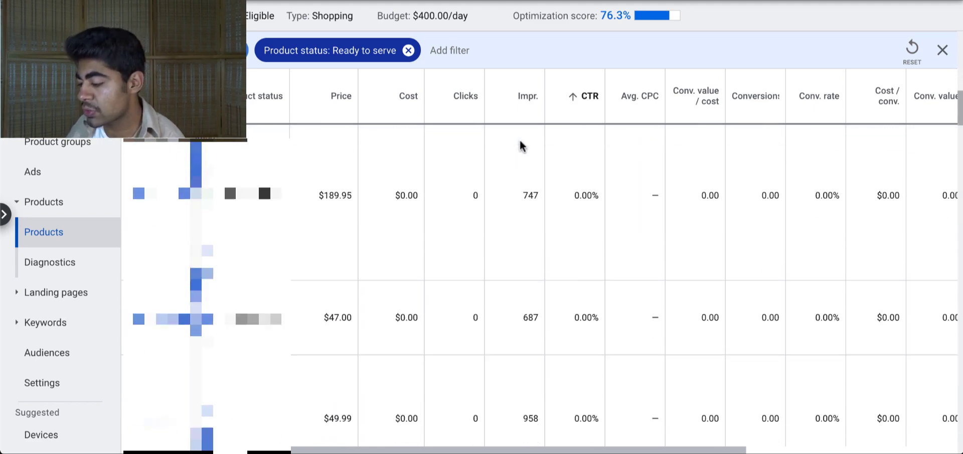
pyautogui.scroll(-3)
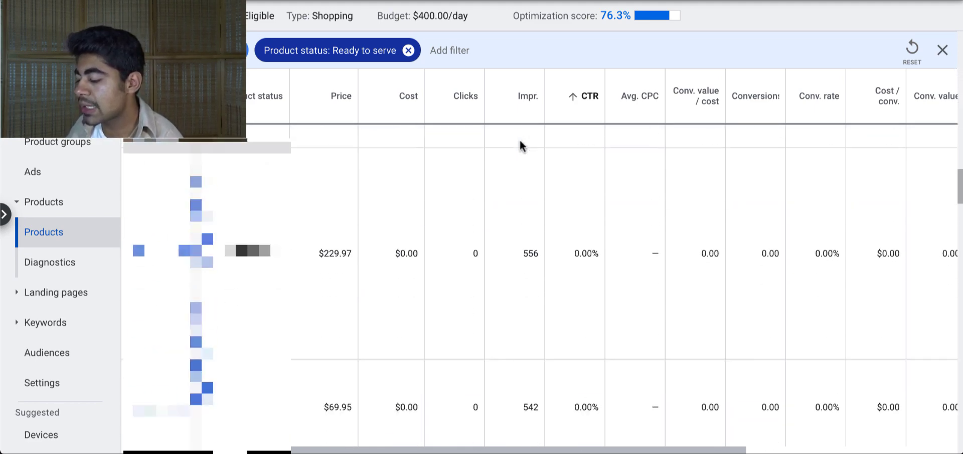
pyautogui.scroll(3)
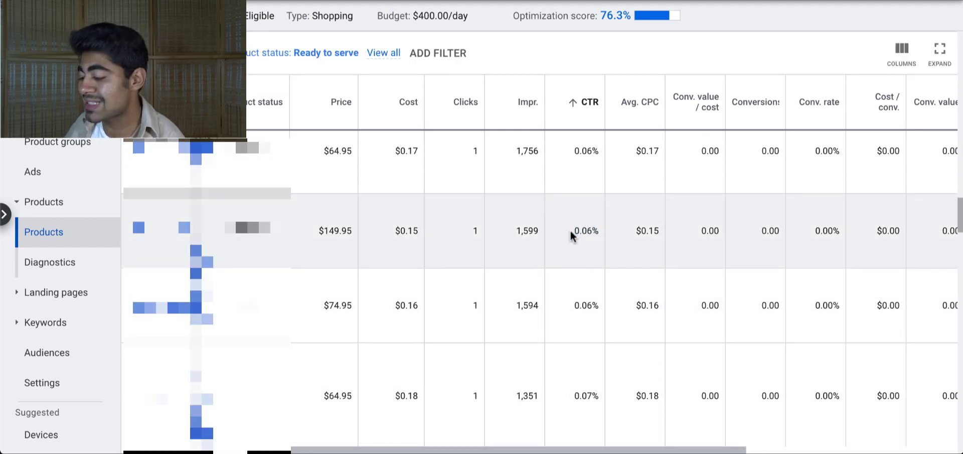
pyautogui.moveTo(562, 278)
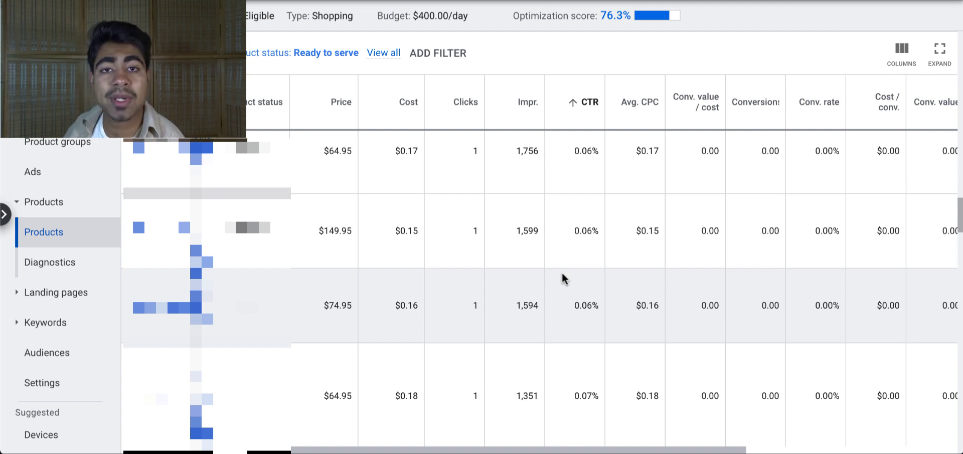
pyautogui.scroll(3)
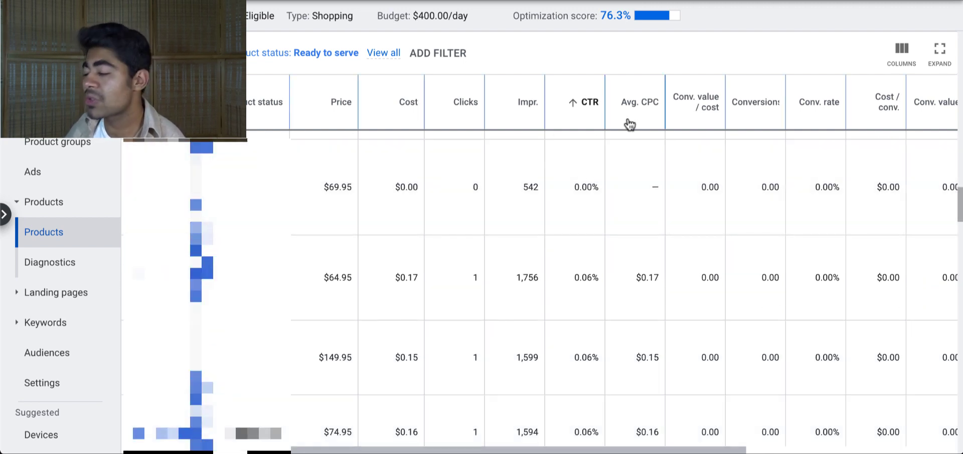
# - Sort products by average CPC, then back by cost descending, and view conversion columns
pyautogui.click(638, 101)
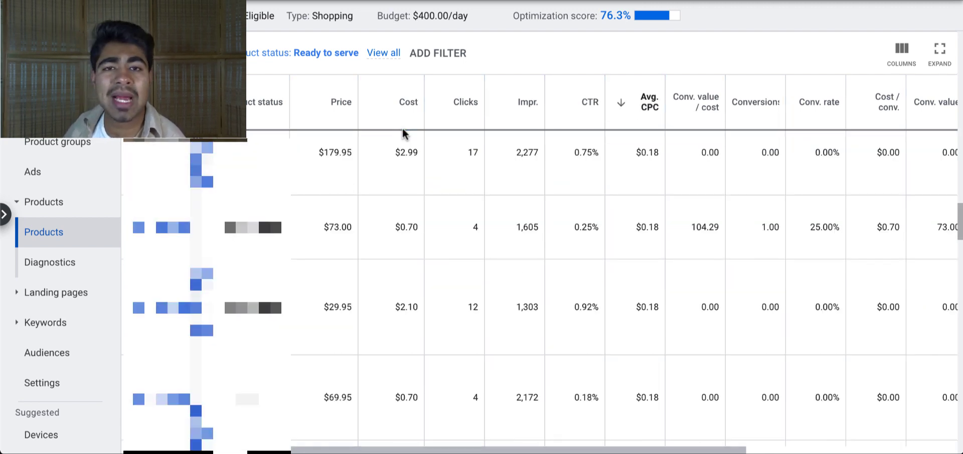
pyautogui.click(408, 102)
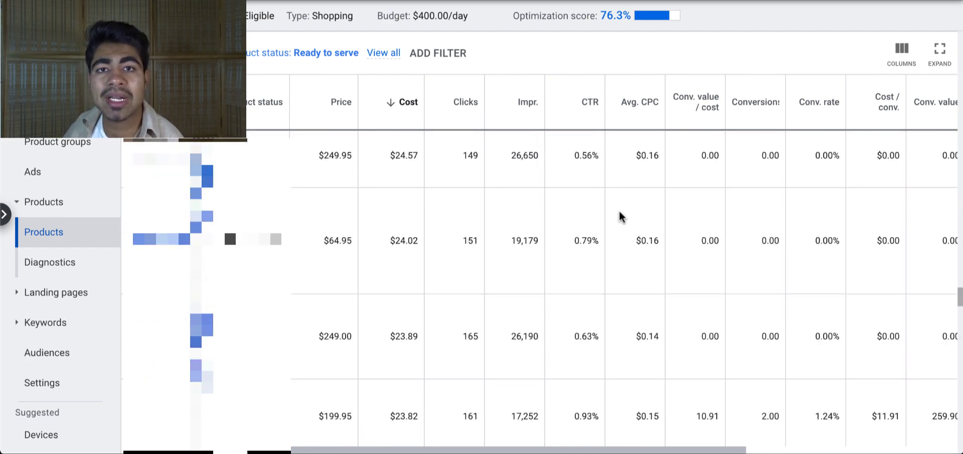
pyautogui.scroll(3)
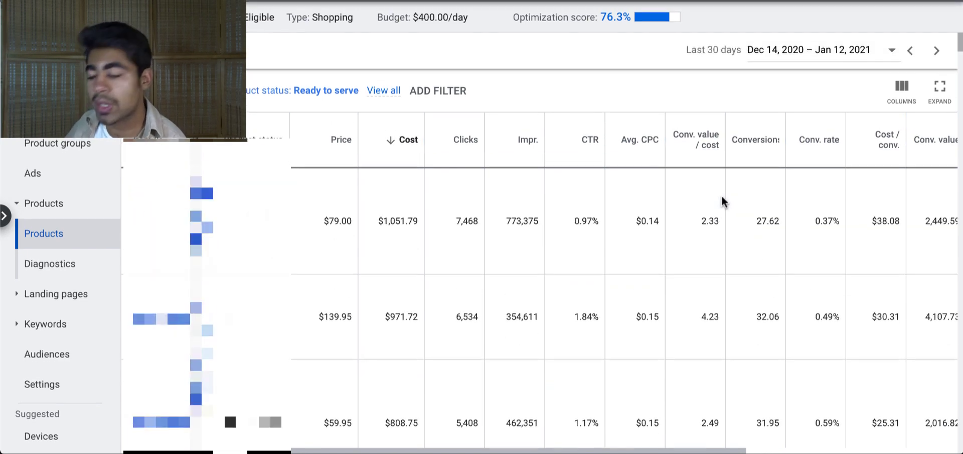
pyautogui.hscroll(3)
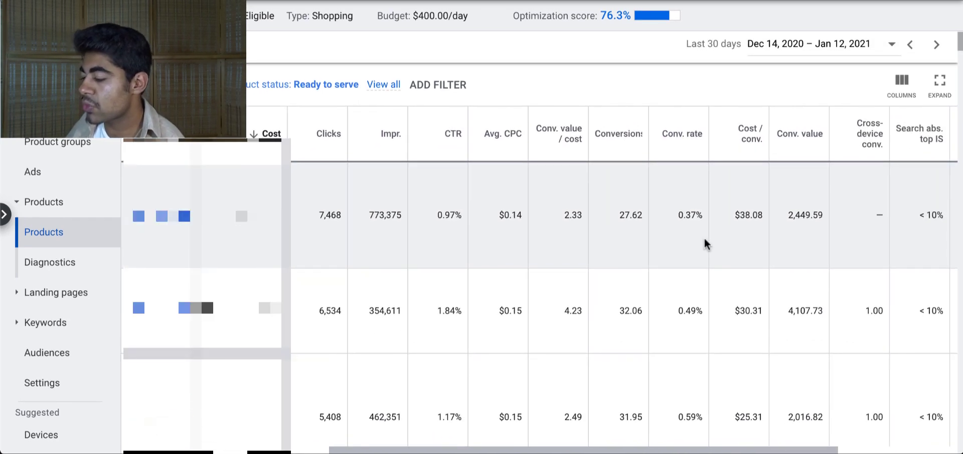
pyautogui.hscroll(3)
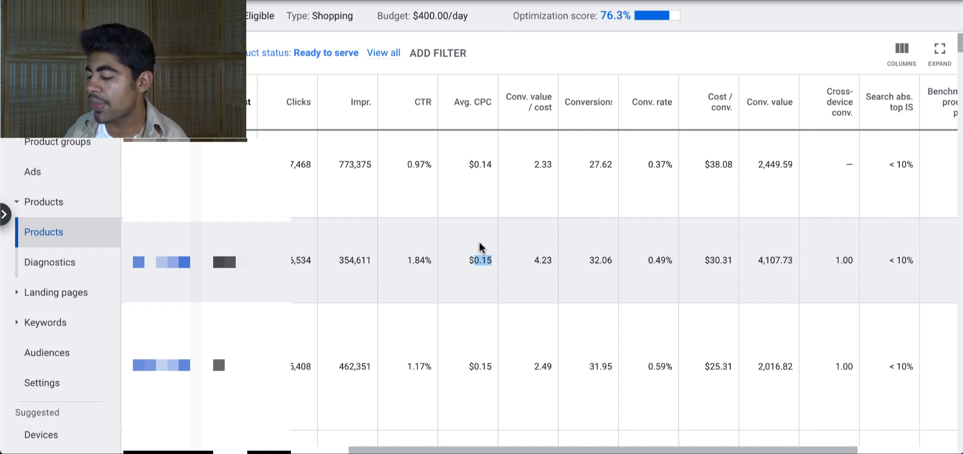
pyautogui.moveTo(481, 89)
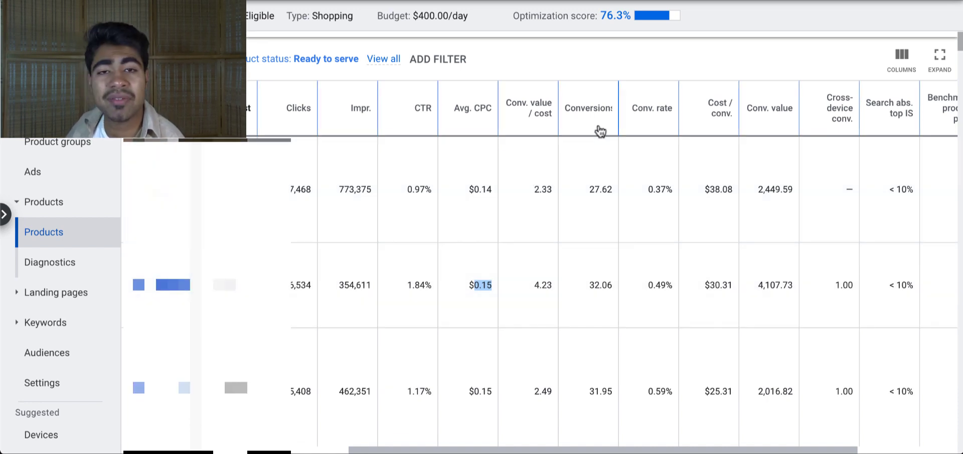
pyautogui.moveTo(651, 128)
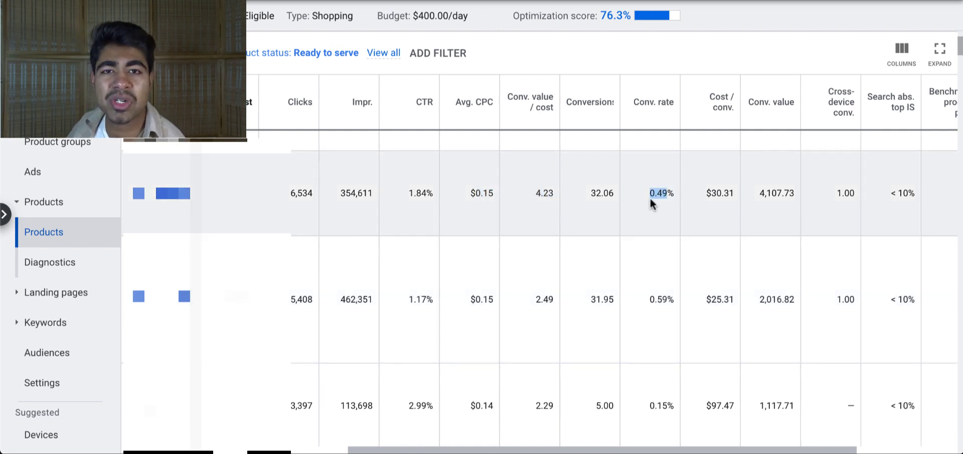
pyautogui.moveTo(627, 195)
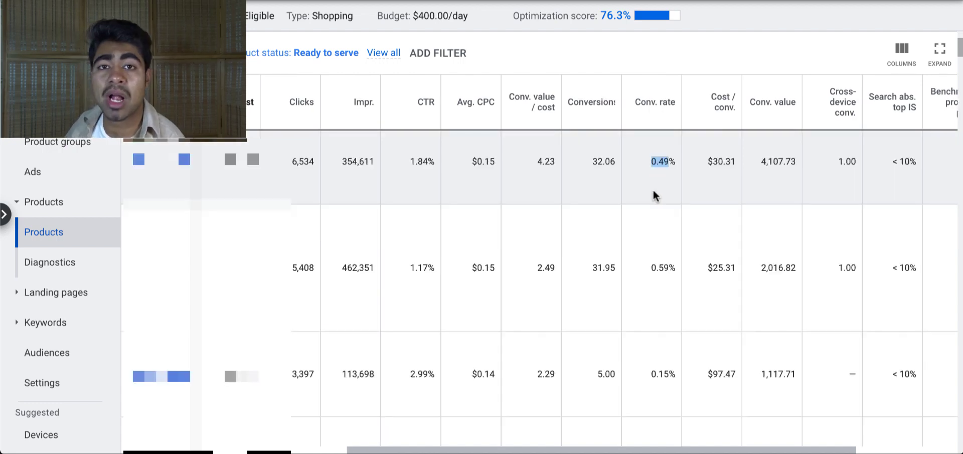
pyautogui.moveTo(662, 271)
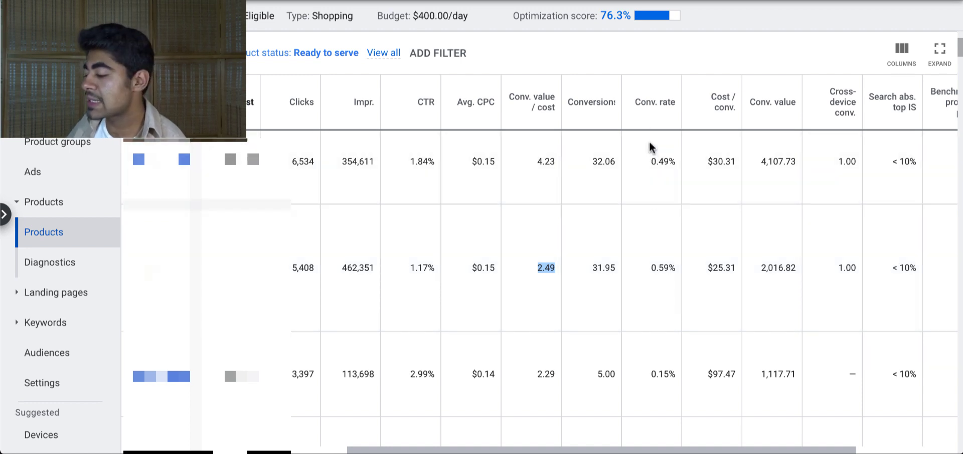
pyautogui.moveTo(470, 160)
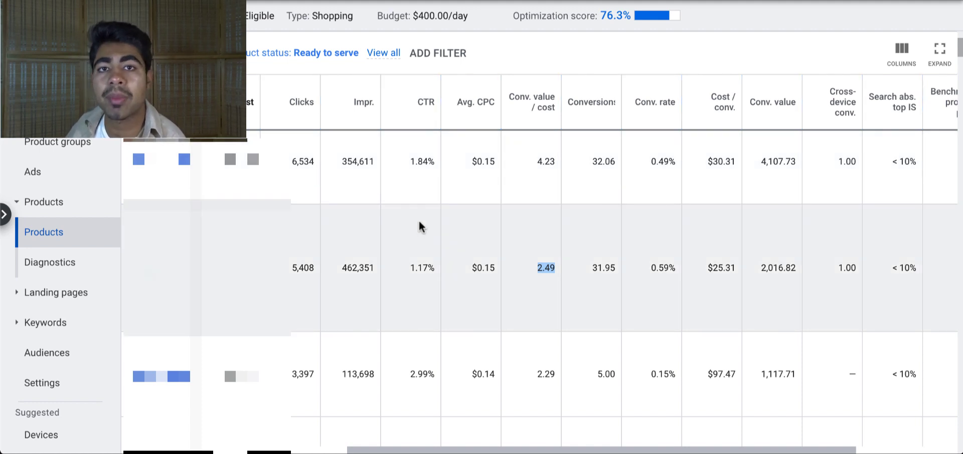
pyautogui.hscroll(3)
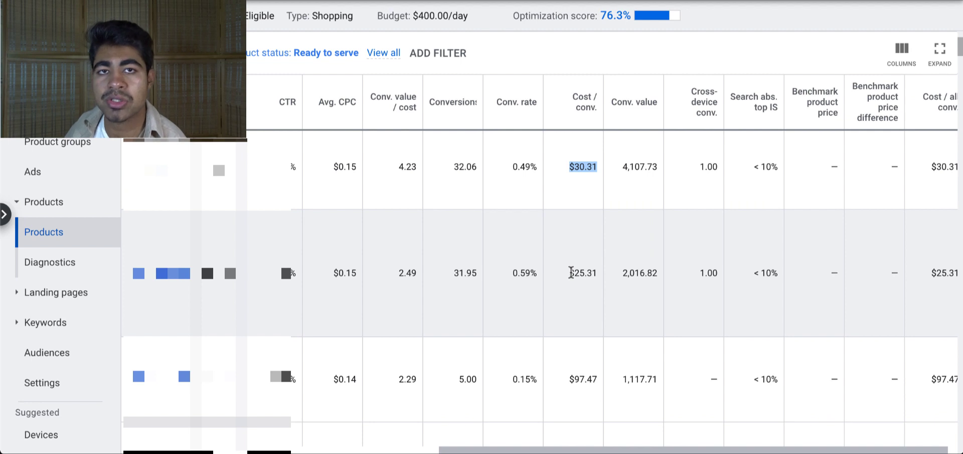
pyautogui.click(583, 272)
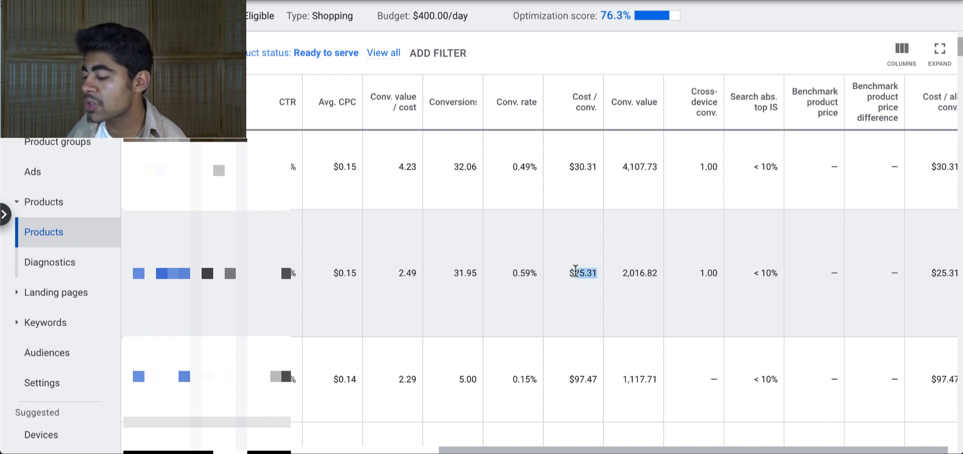
pyautogui.moveTo(578, 293)
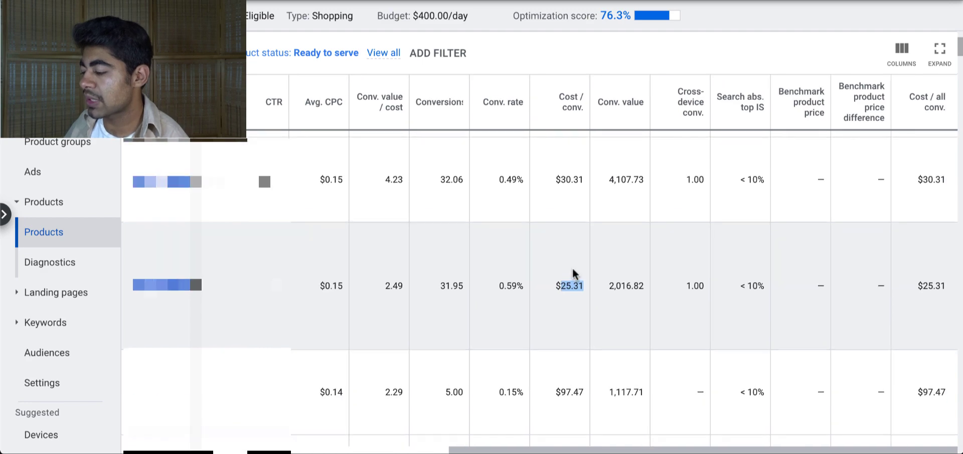
pyautogui.scroll(3)
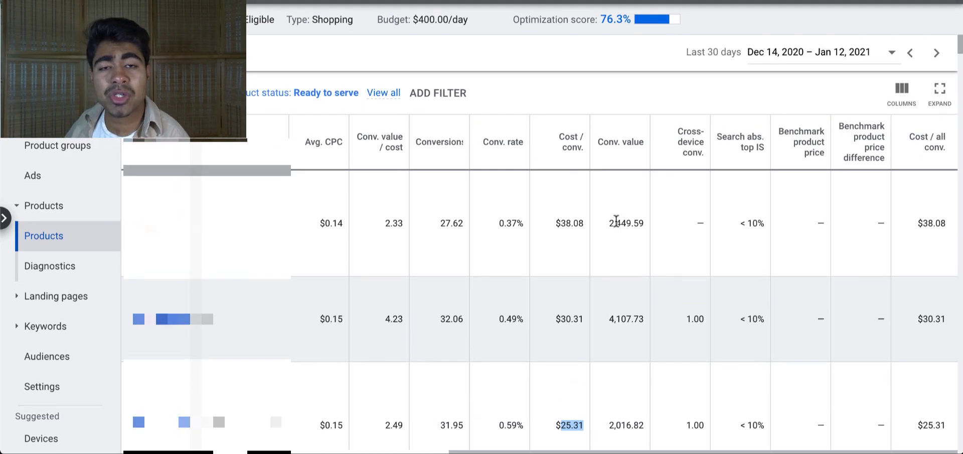